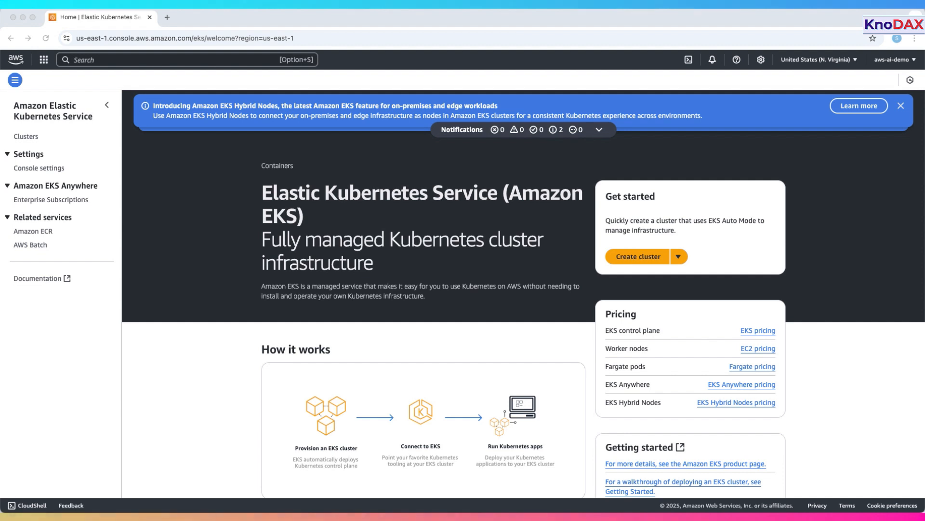
mouse_move(840, 183)
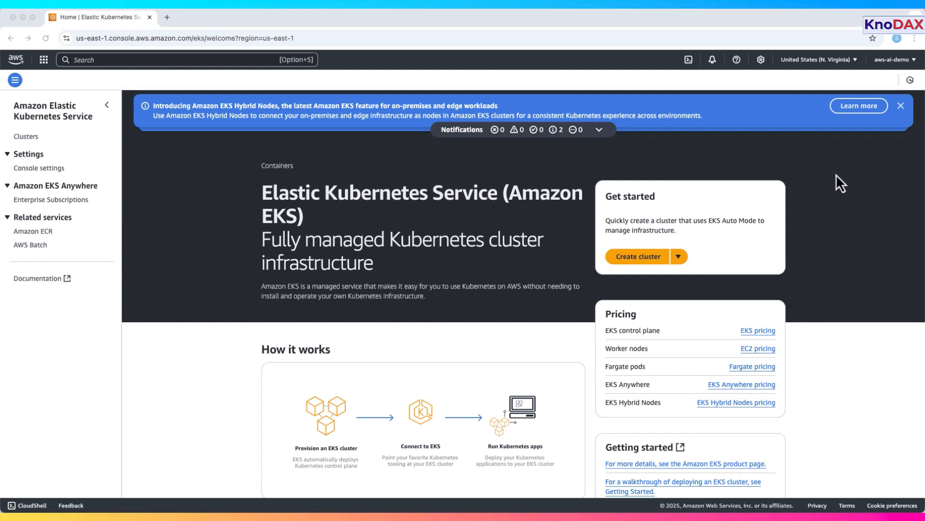
mouse_move(864, 201)
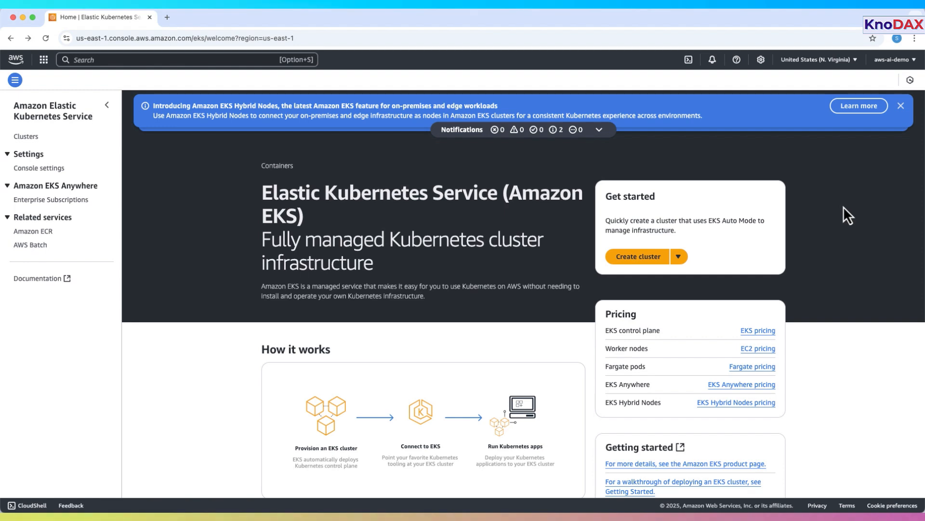
Step: Start a new EKS cluster, compare Custom configuration, and settle on Quick configuration named demo-eks
click(638, 256)
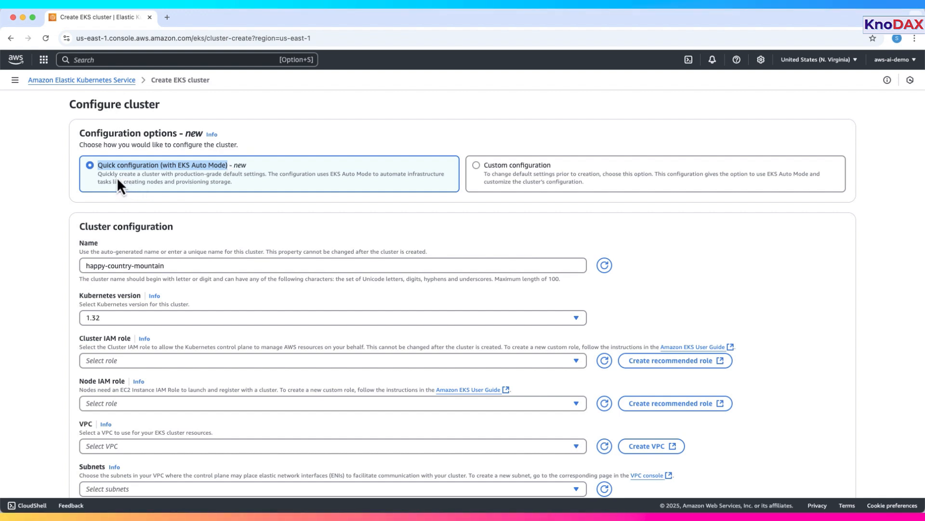
drag(97, 173, 266, 174)
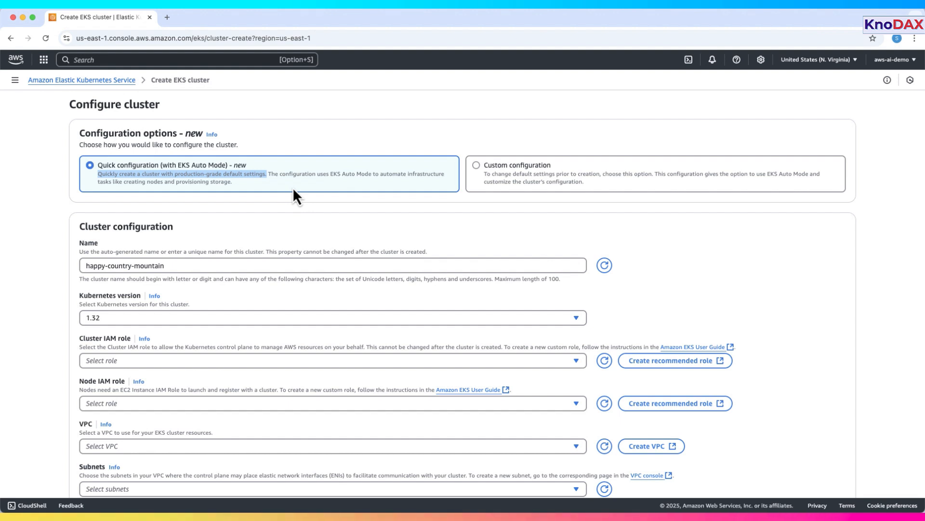
mouse_move(478, 175)
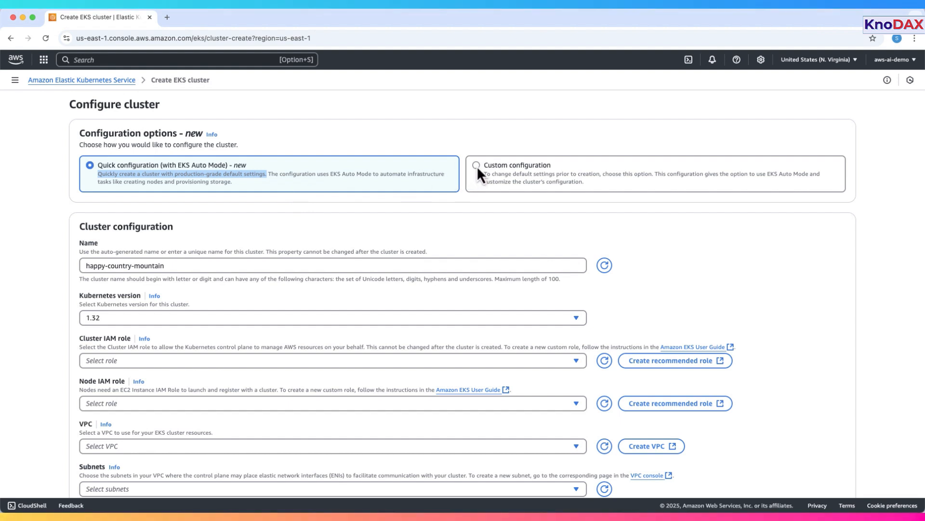
click(476, 165)
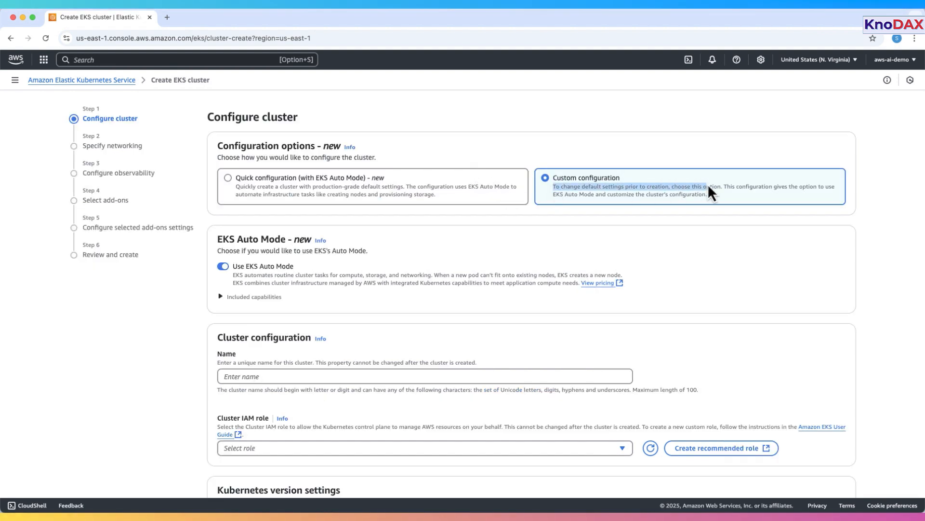
mouse_move(368, 250)
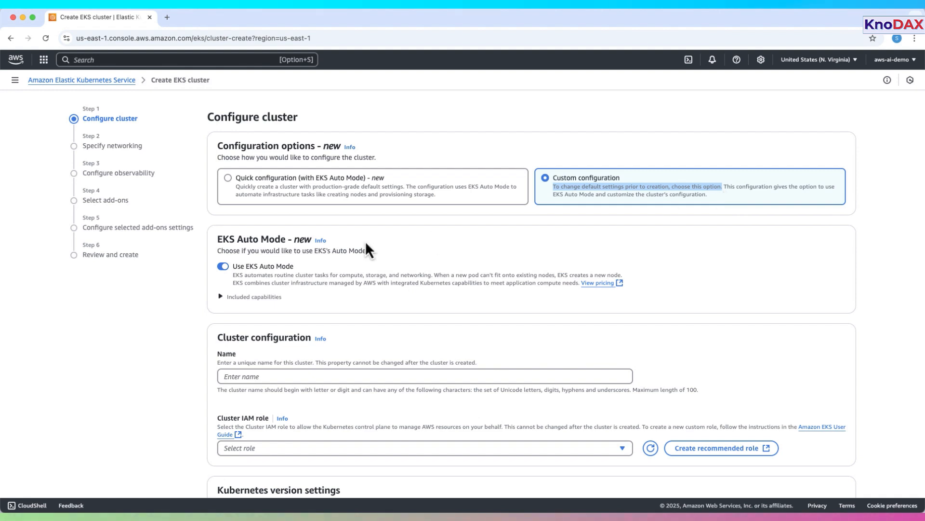
mouse_move(626, 214)
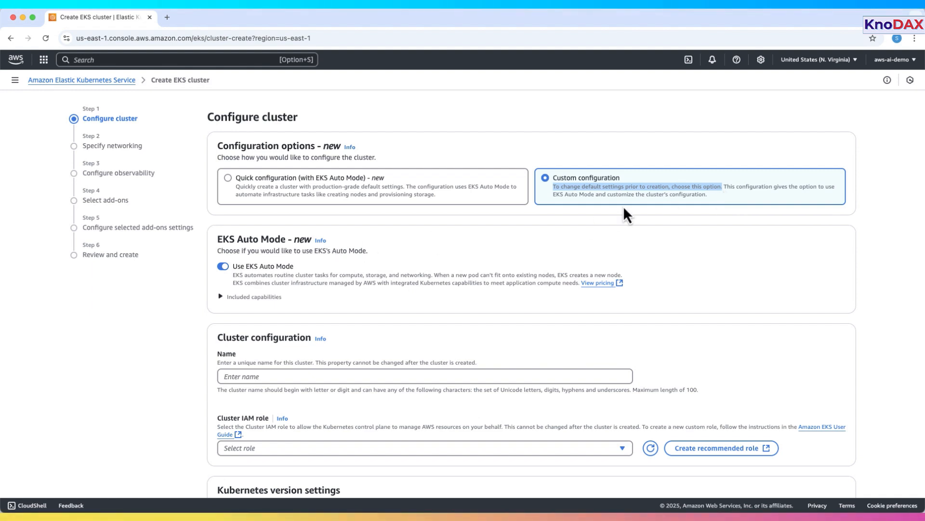
mouse_move(236, 195)
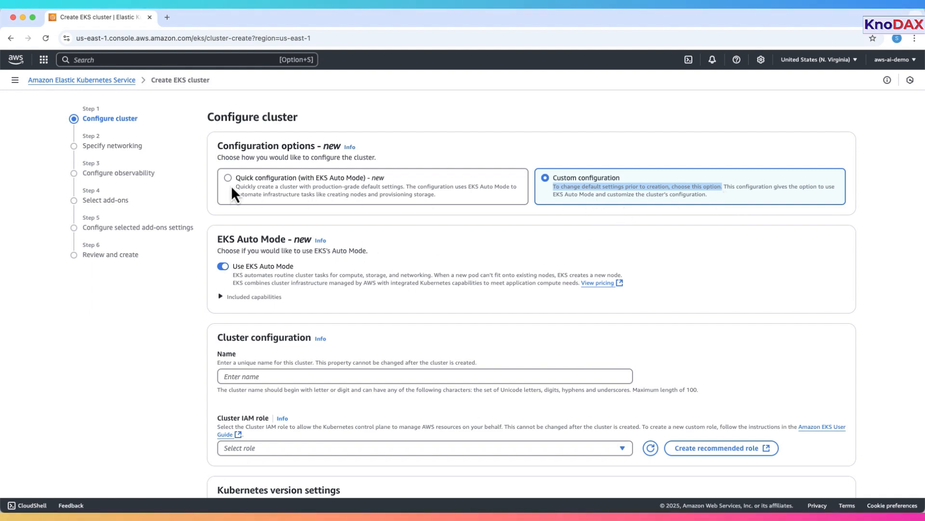
click(227, 177)
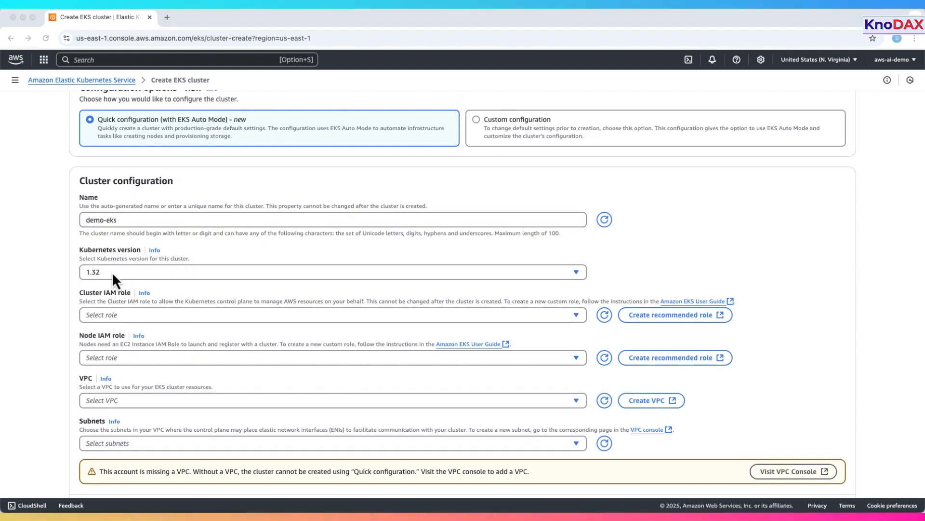
scroll(down, 3)
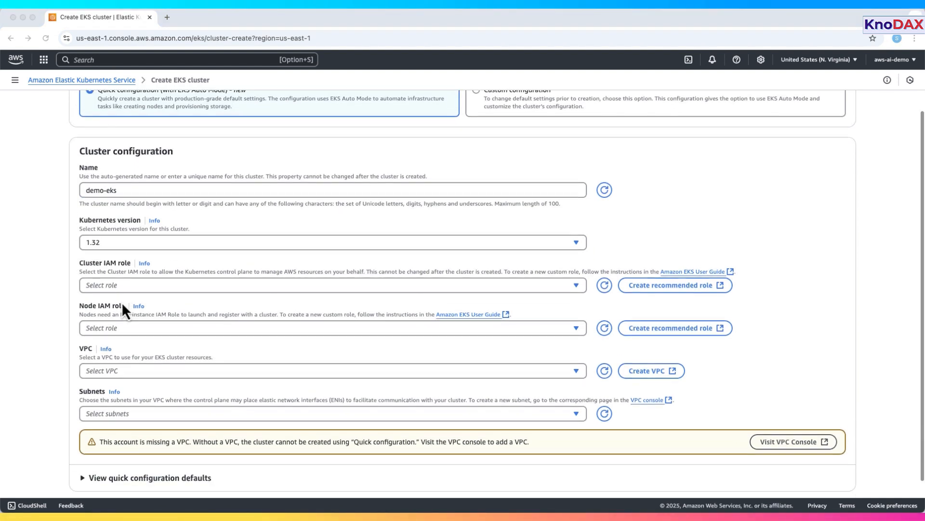
scroll(down, 3)
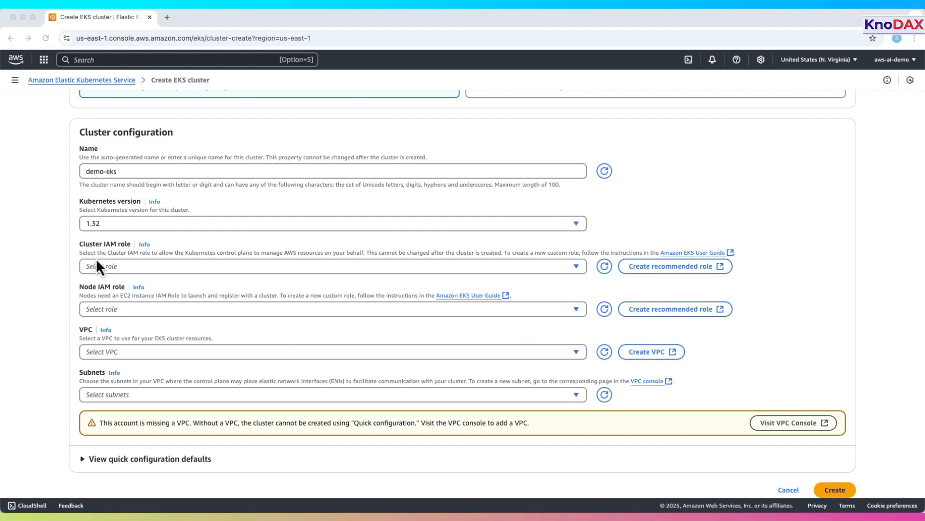
Step: Create the recommended AmazonEKSAutoClusterRole with its five policies and refresh the cluster role list
drag(80, 252, 347, 252)
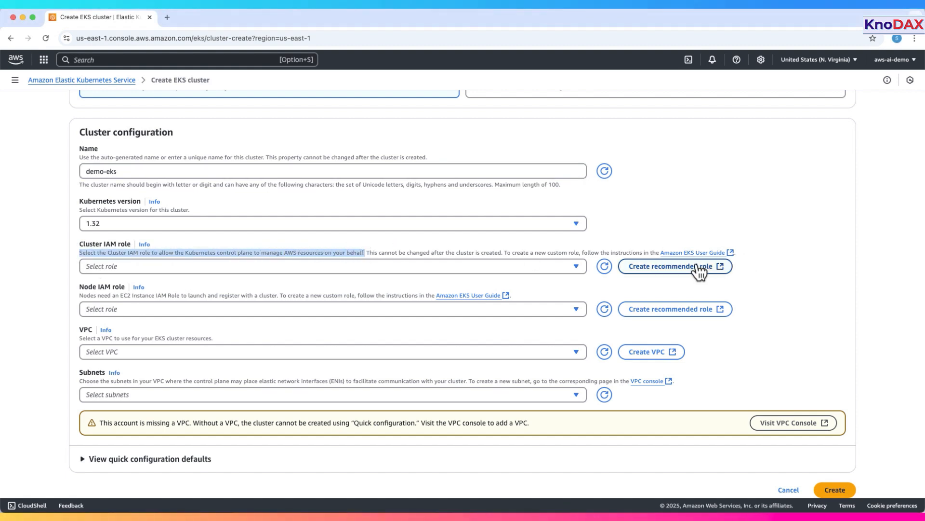
click(674, 266)
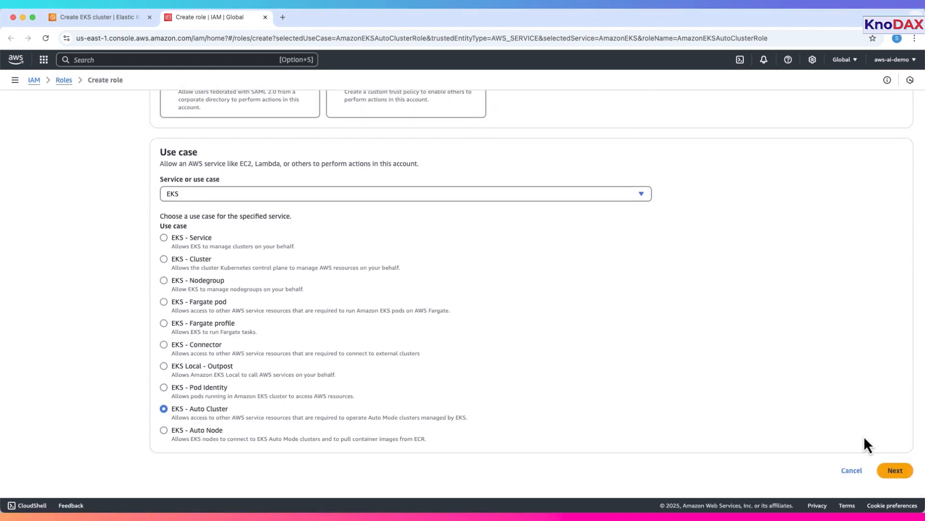
click(894, 470)
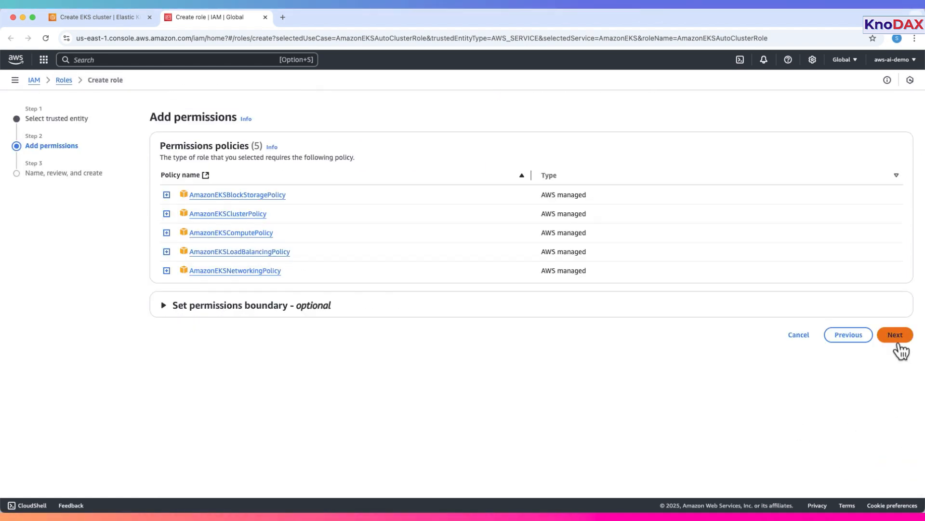
click(894, 334)
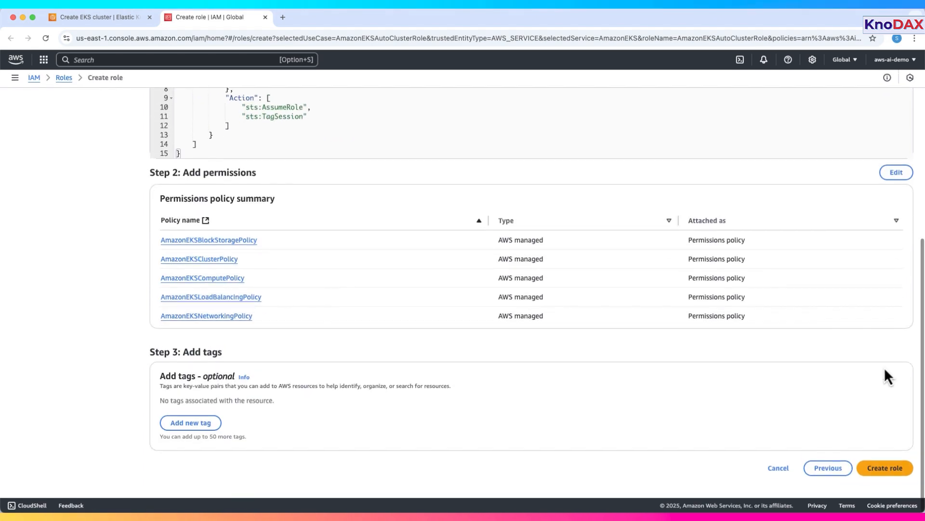
click(884, 467)
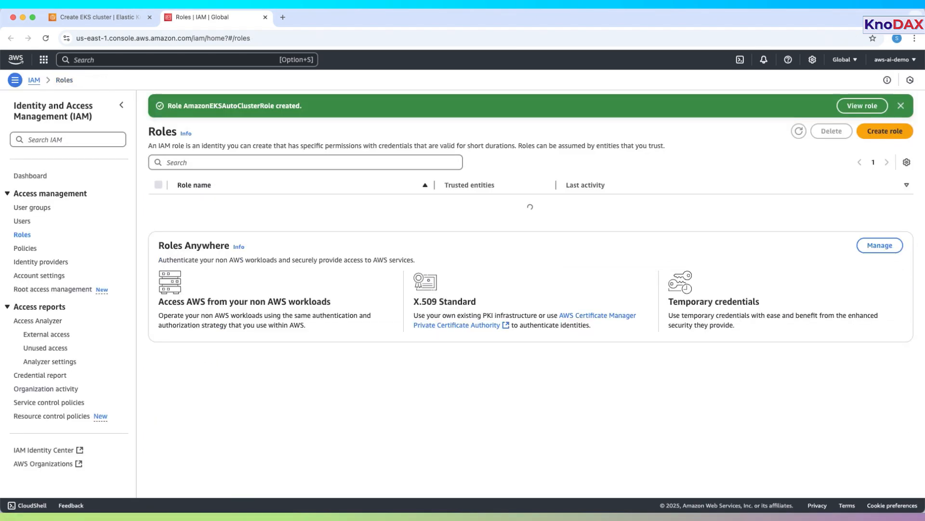
click(97, 16)
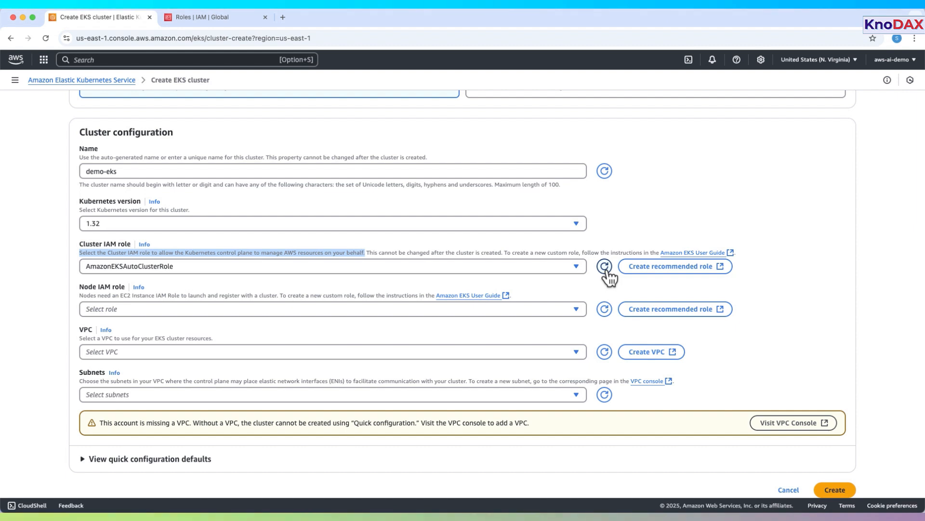
mouse_move(407, 231)
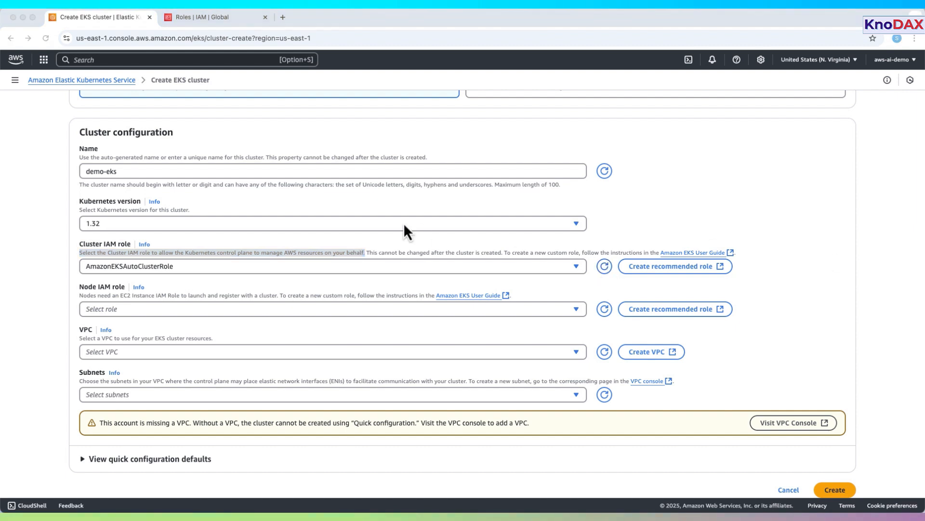
Step: Create the recommended AmazonEKSAutoNodeRole with EKS Auto Node use case and its two policies
double_click(101, 287)
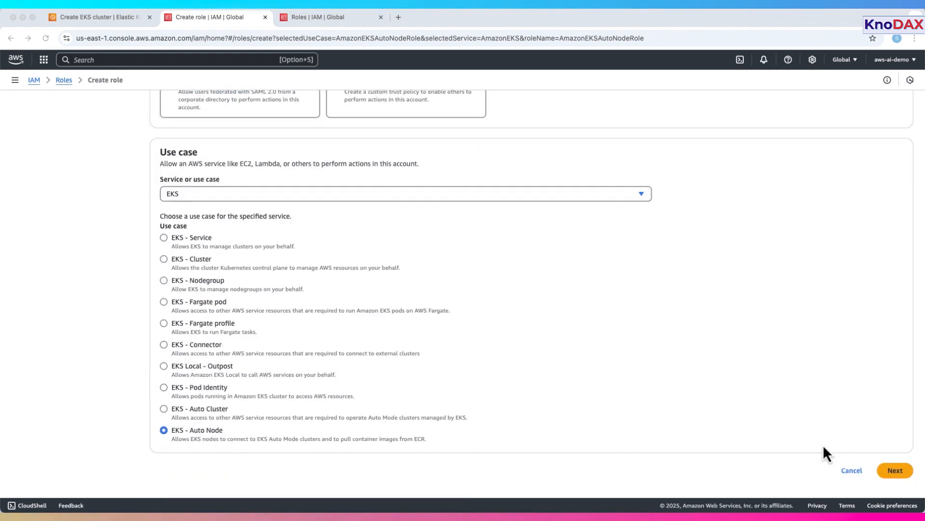
click(895, 469)
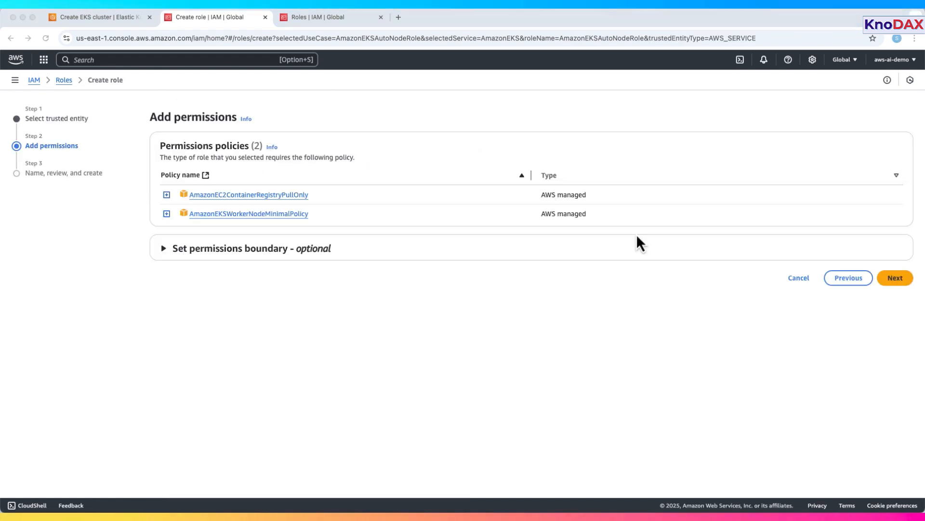
click(895, 277)
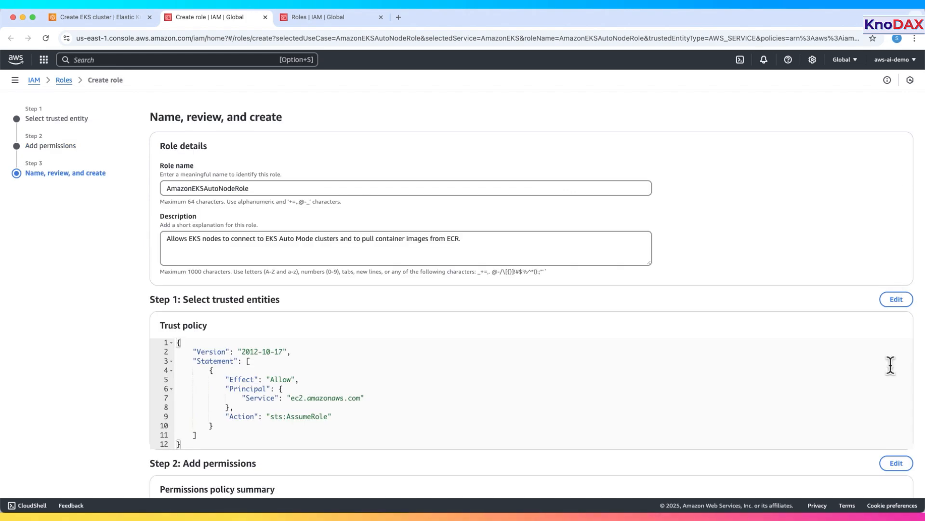
scroll(down, 3)
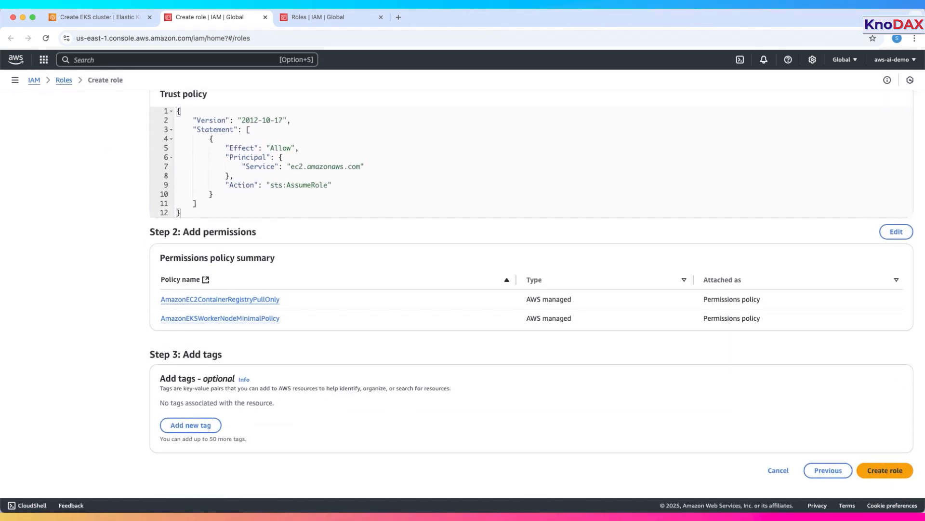
click(98, 17)
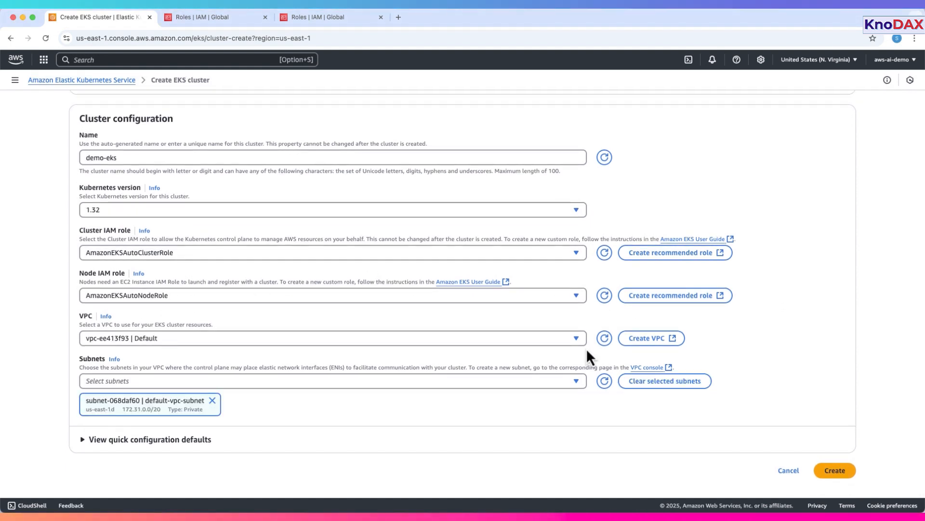
mouse_move(542, 370)
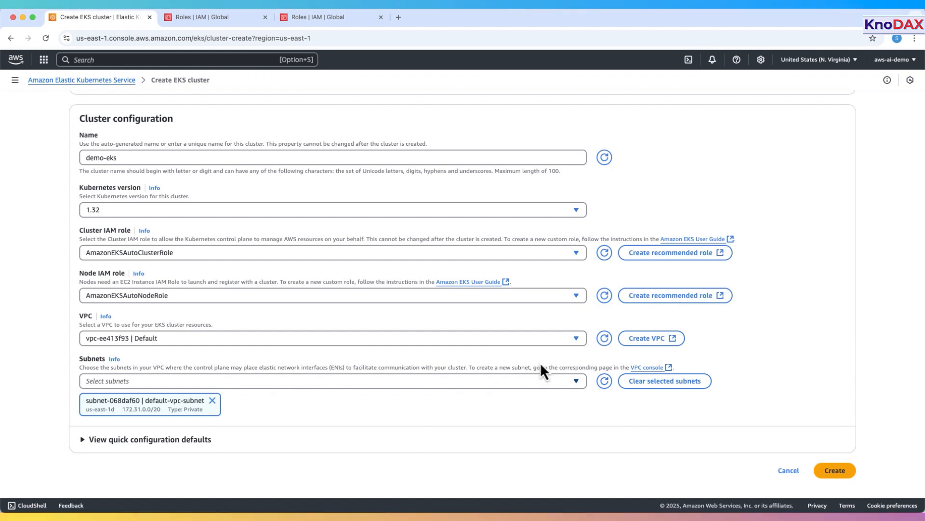
mouse_move(159, 338)
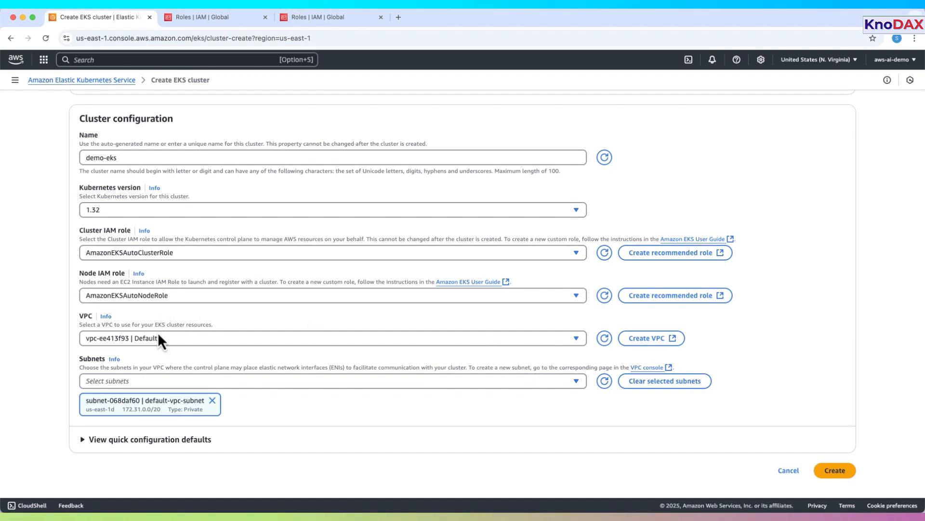
mouse_move(363, 407)
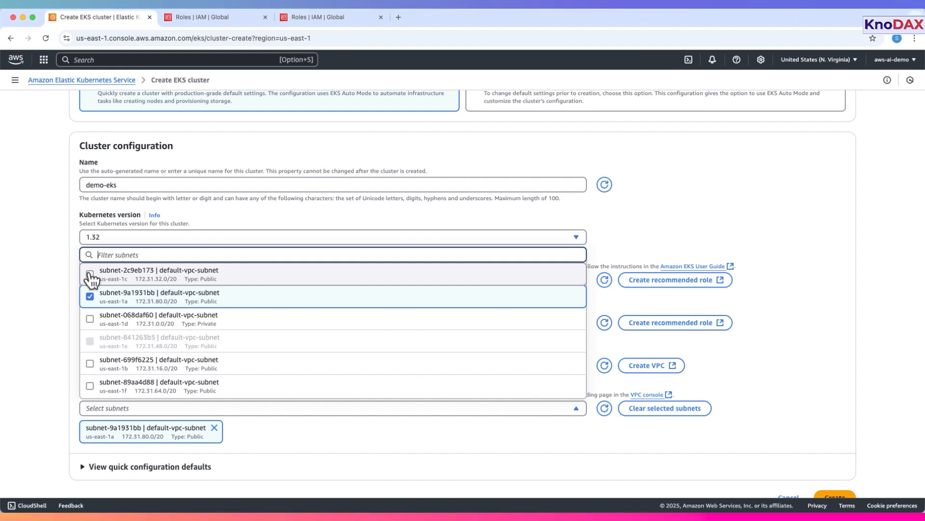
Step: Add subnet-2c9eb173 to the cluster subnets and submit creation of demo-eks
click(89, 274)
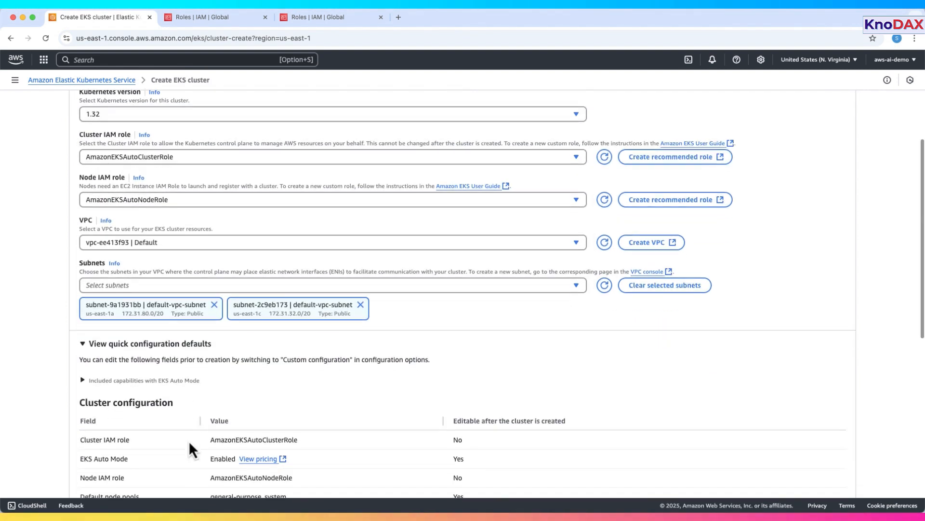
scroll(down, 3)
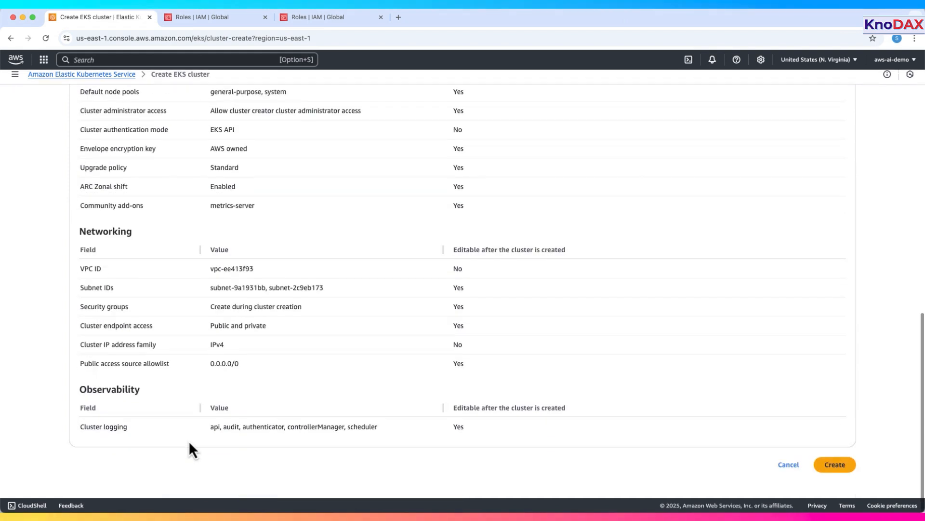
click(834, 464)
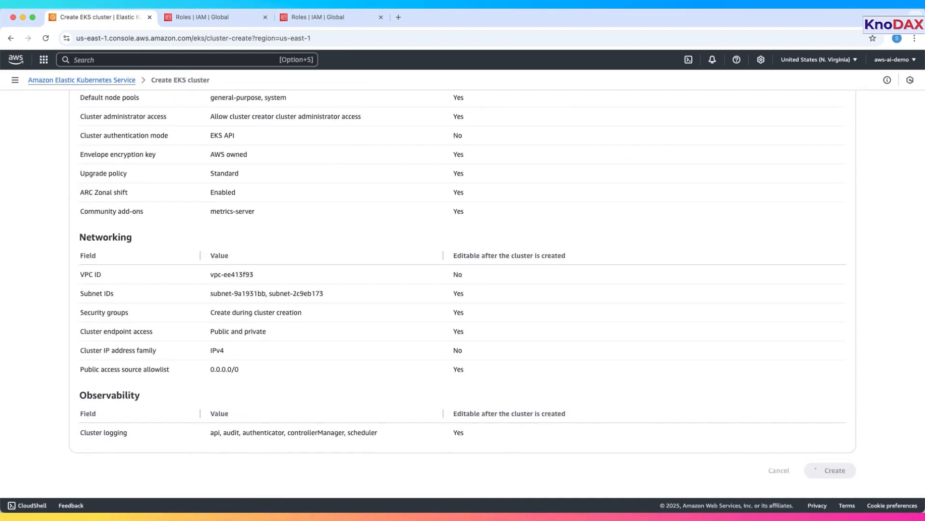
click(834, 469)
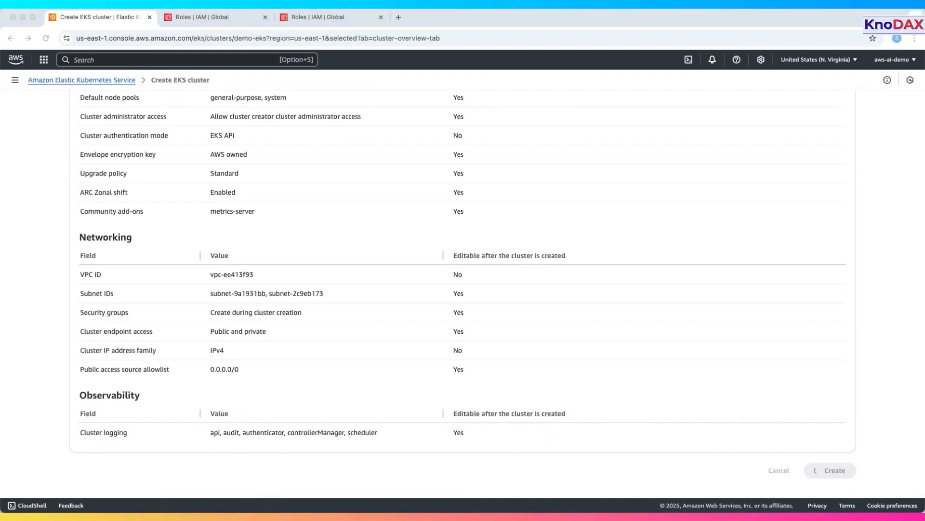
Step: Review demo-eks's Resources, Add-ons, Access, Observability and Update history while it creates
click(832, 470)
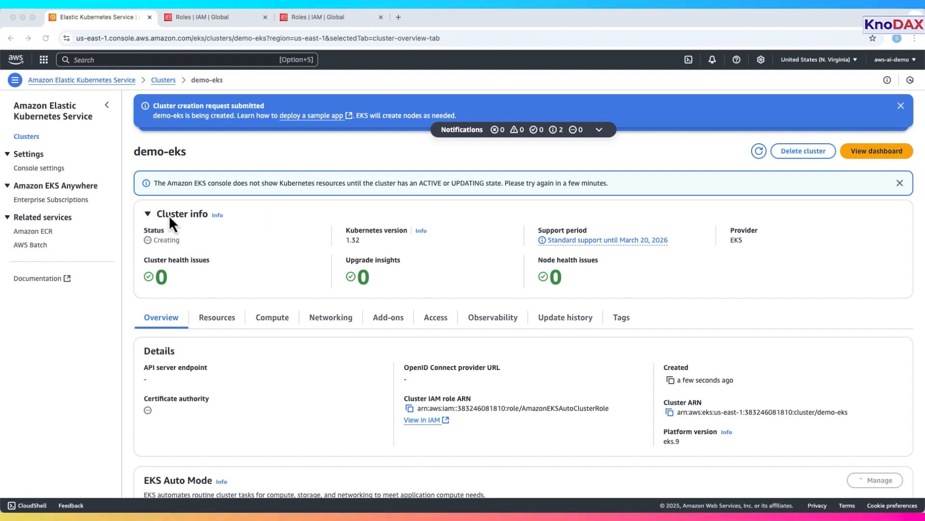
mouse_move(158, 239)
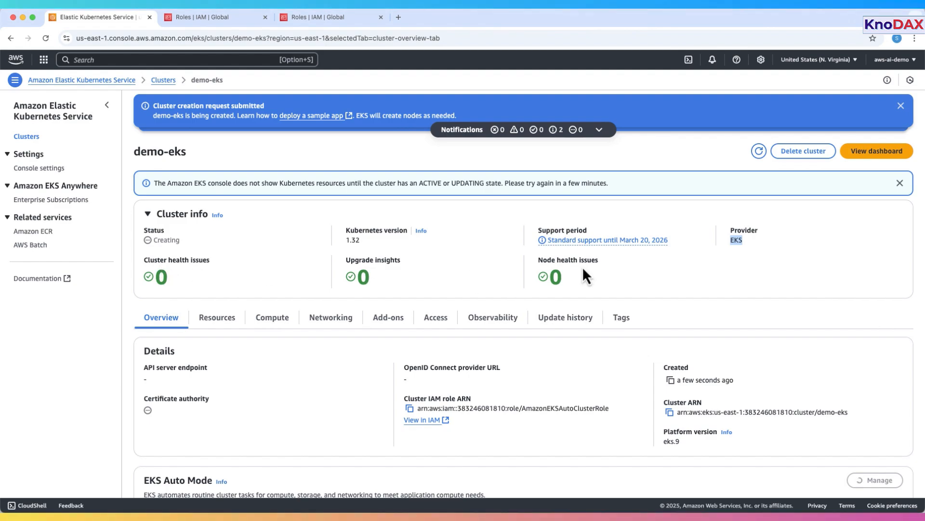
scroll(down, 3)
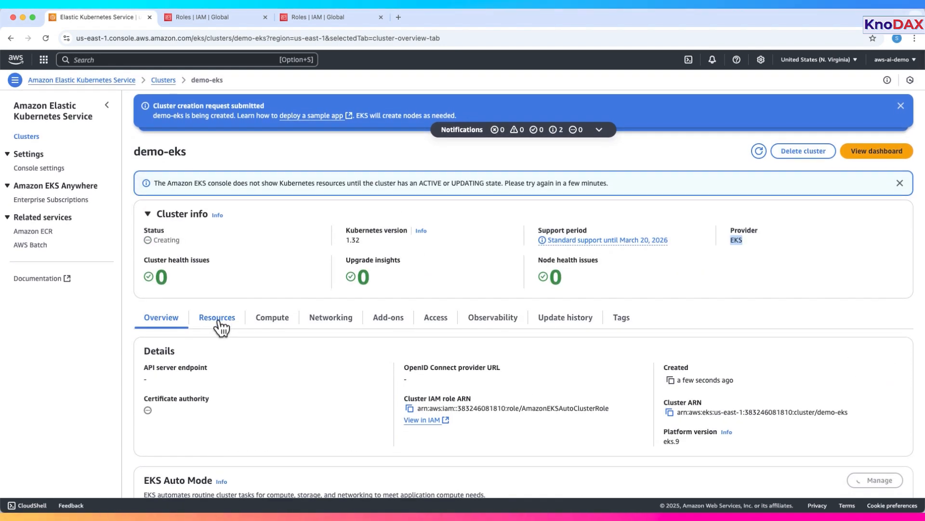
click(217, 317)
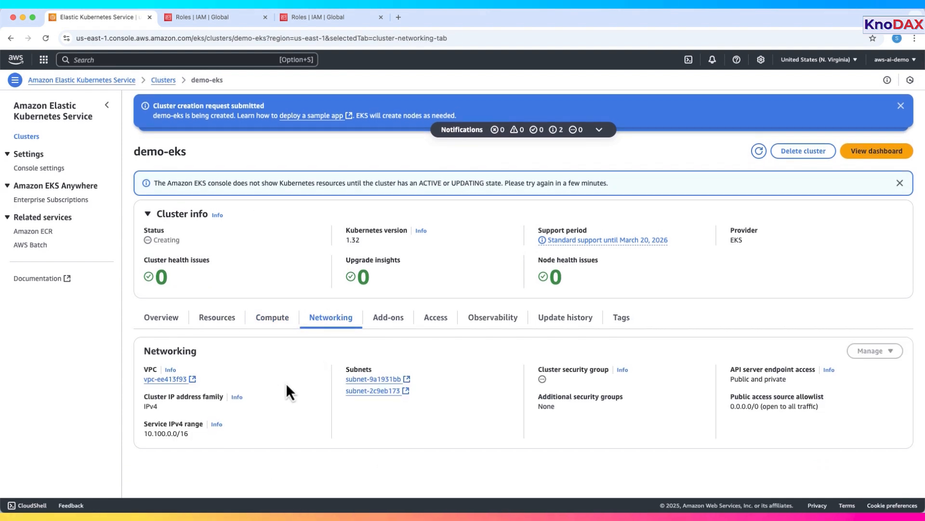
mouse_move(759, 380)
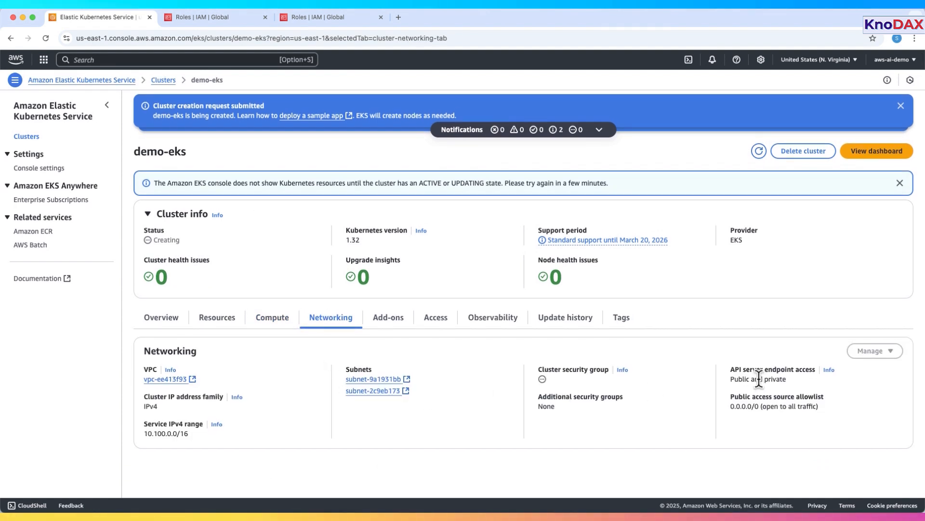
click(388, 317)
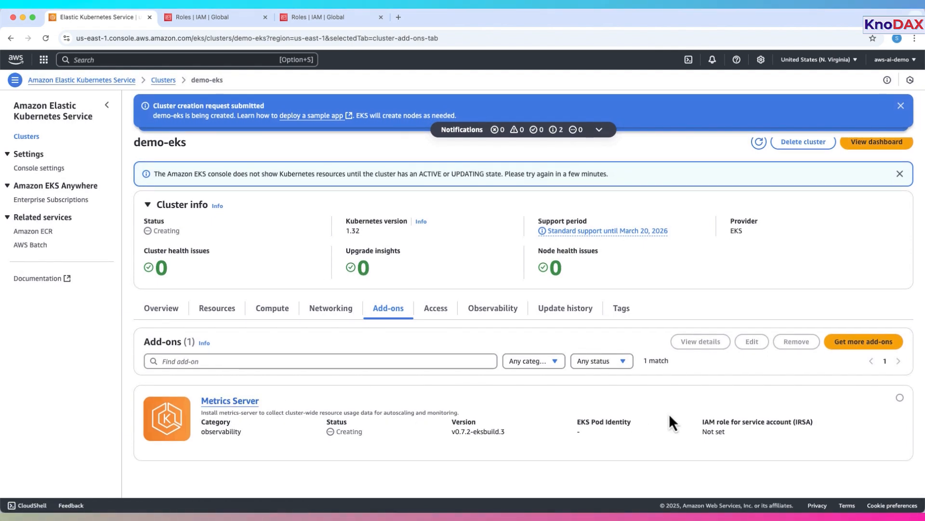
click(435, 308)
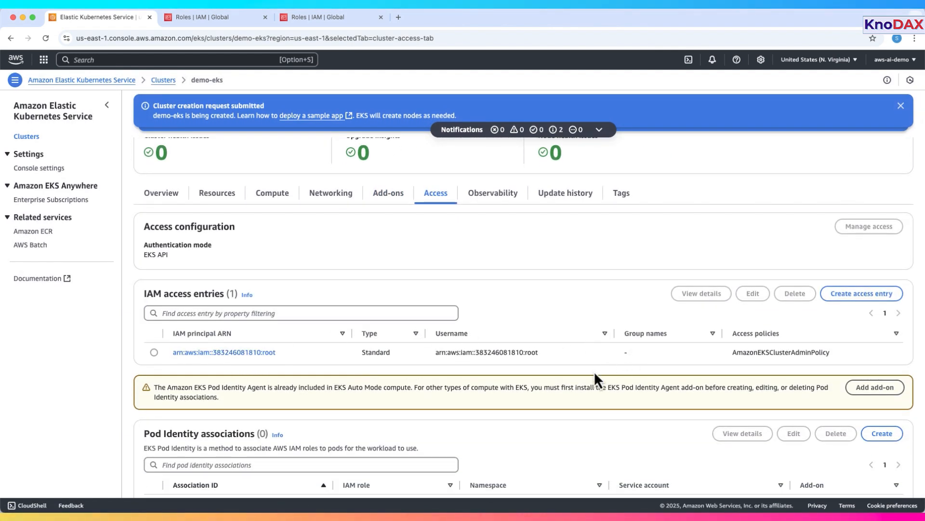
mouse_move(493, 193)
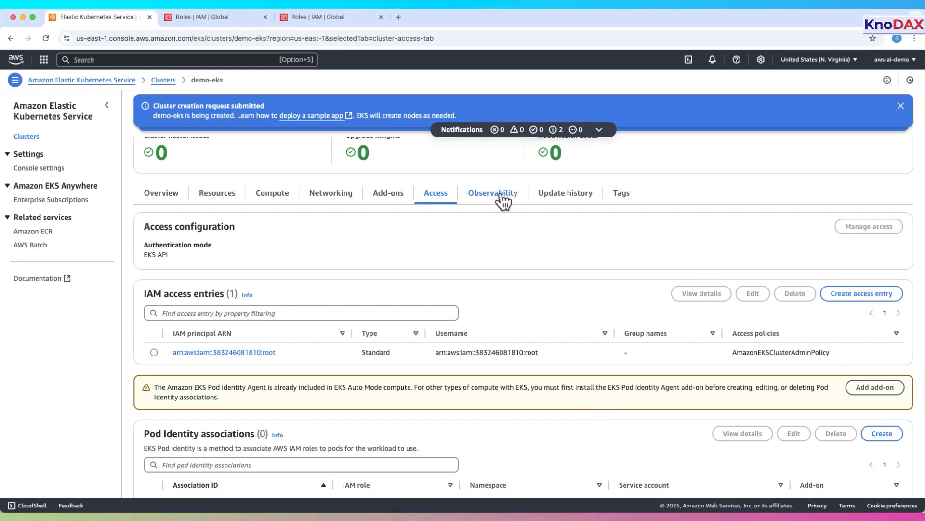
click(492, 193)
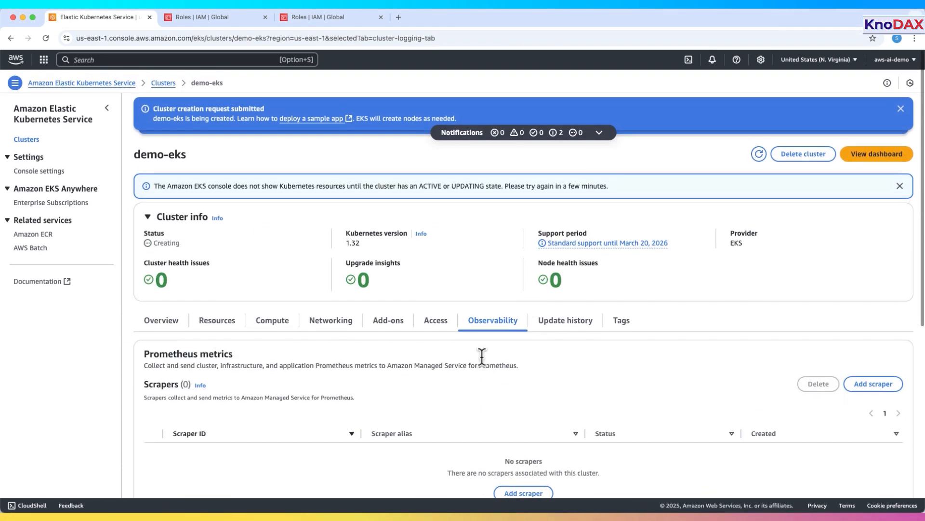
click(564, 320)
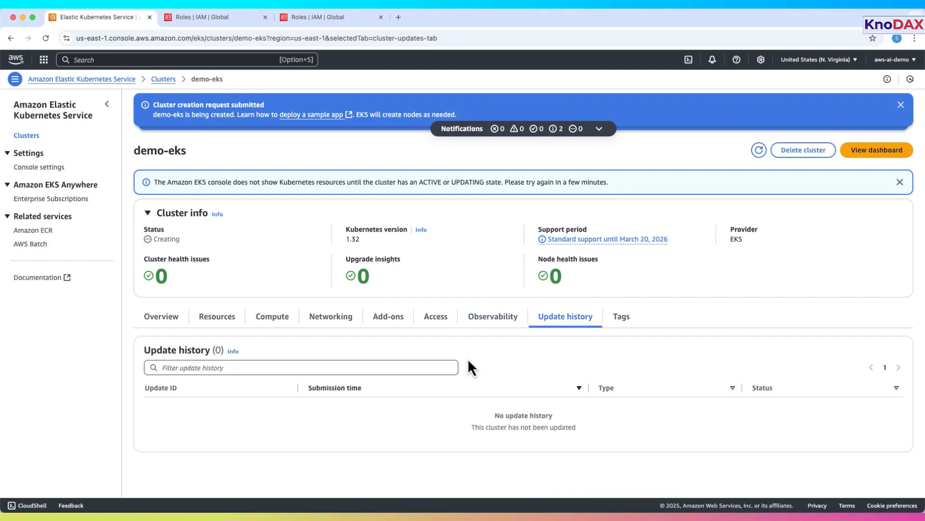
click(621, 316)
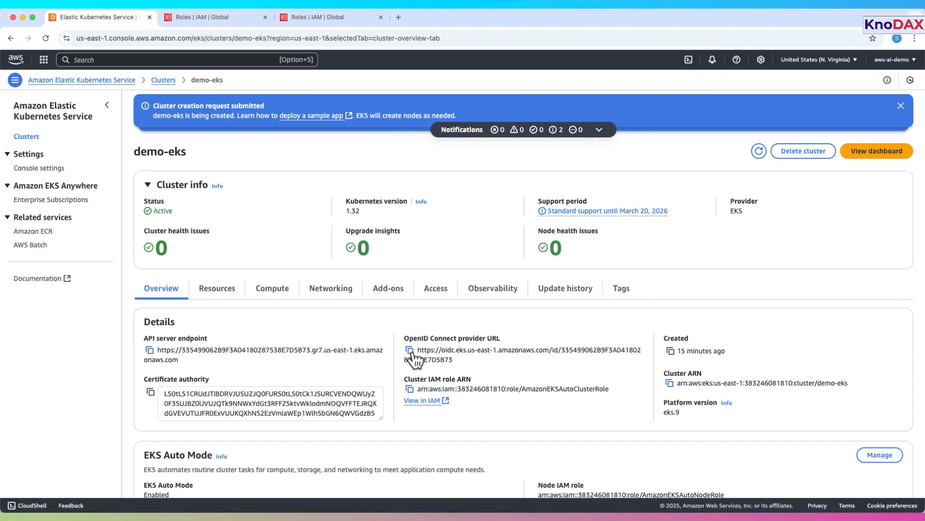
Step: Copy the Active demo-eks cluster's OpenID Connect provider URL from the overview
click(410, 351)
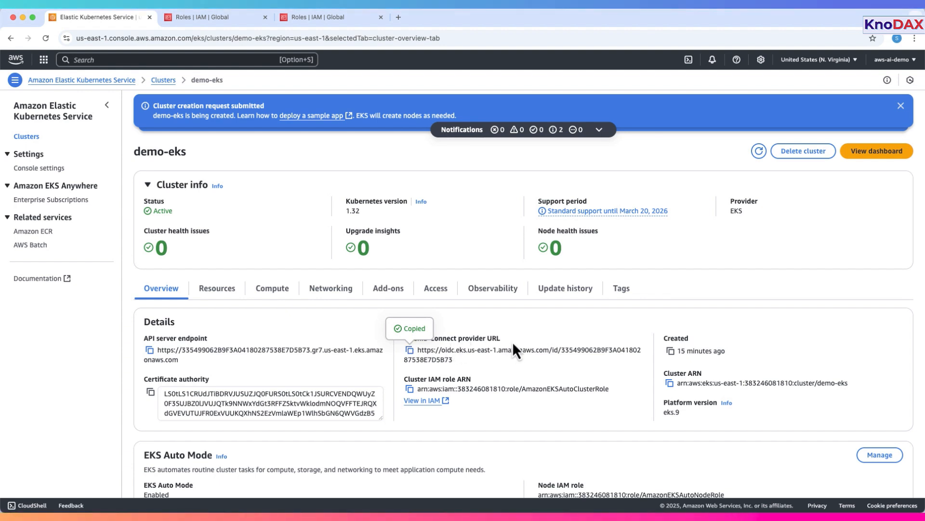
click(272, 241)
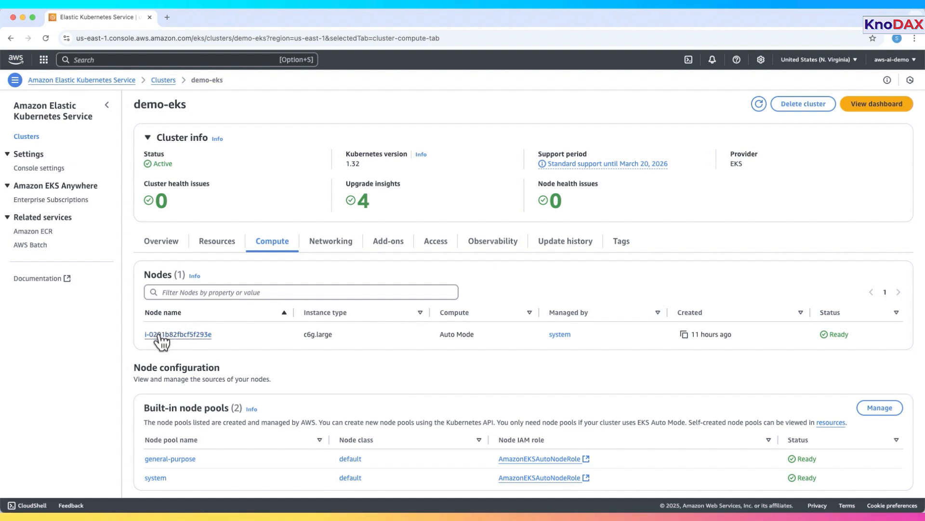
mouse_move(206, 351)
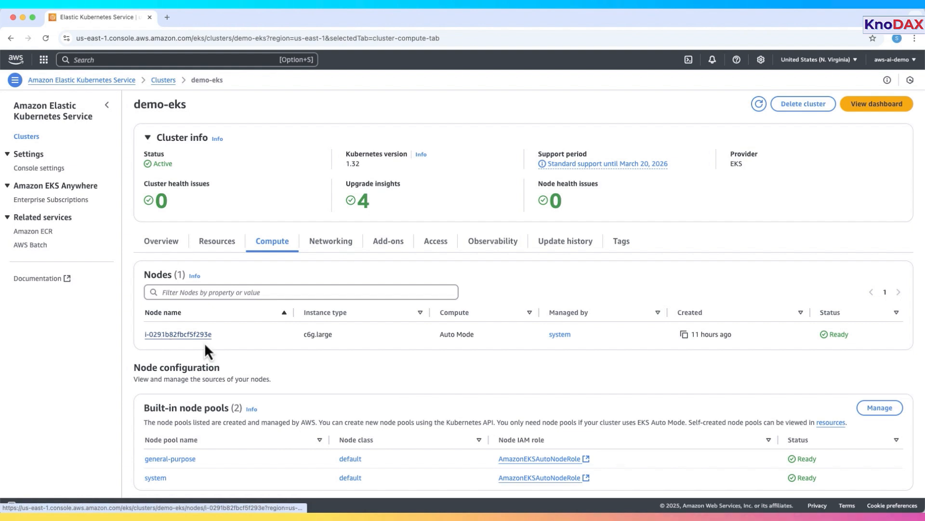
Step: Scroll the demo-eks Compute details down to the empty Node groups and Fargate profiles sections
scroll(down, 3)
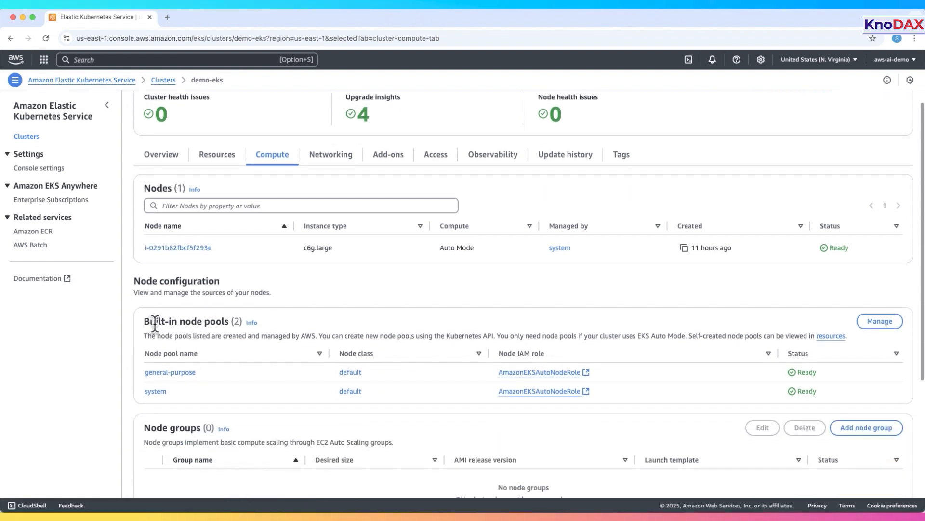
scroll(down, 3)
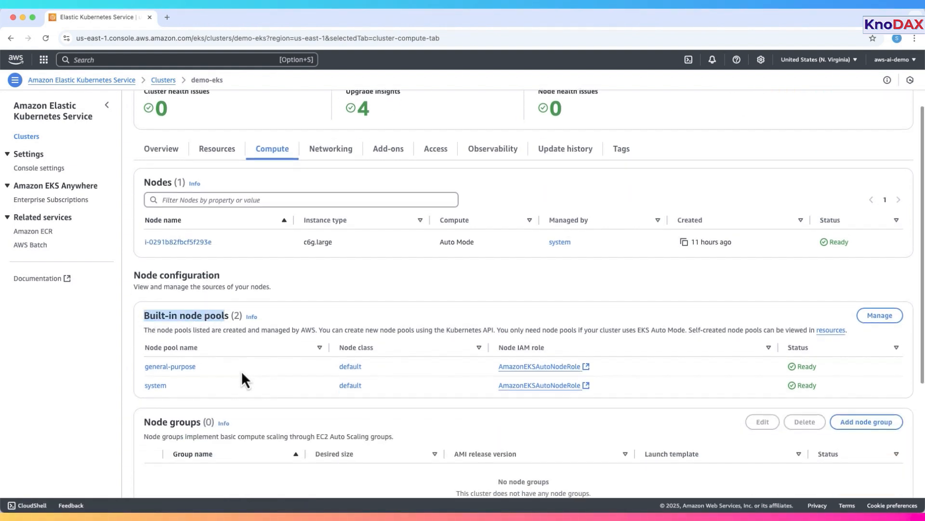
scroll(down, 3)
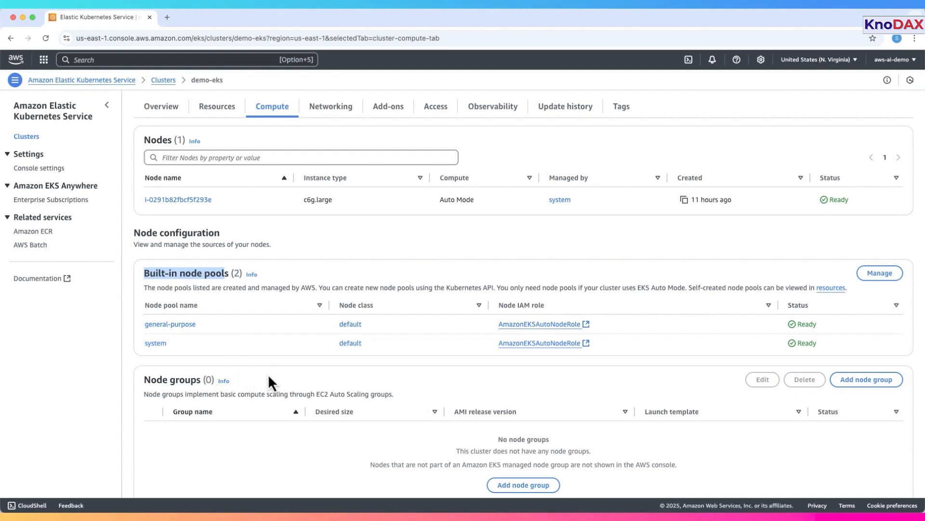
scroll(down, 3)
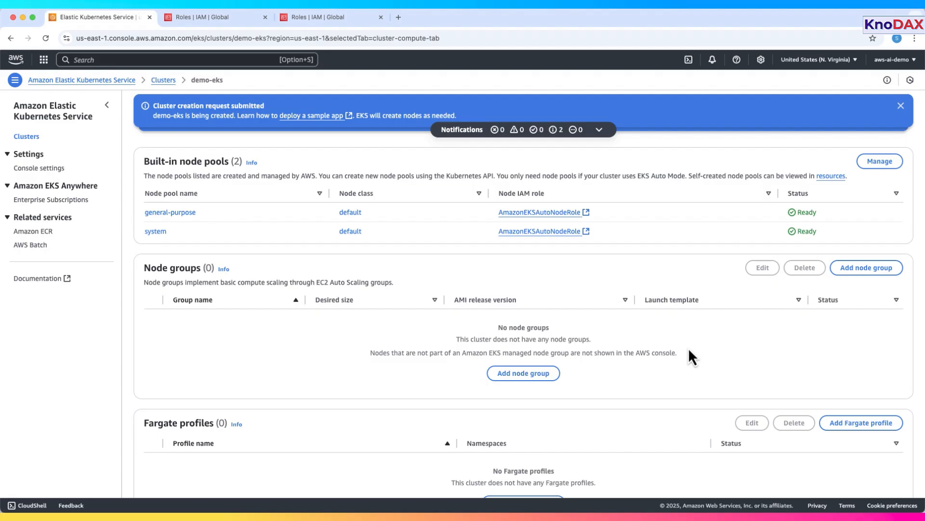
Step: Start a new node group for demo-eks named demo-node-group
click(866, 267)
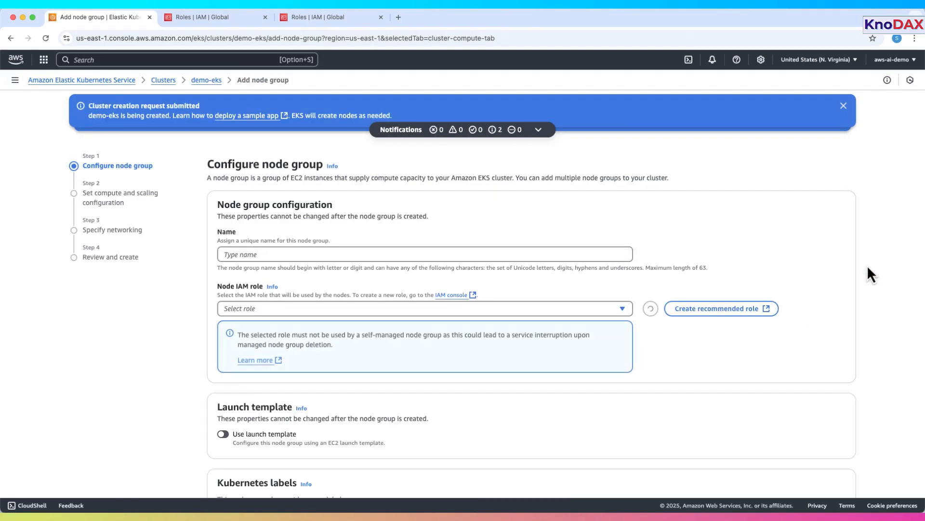
click(651, 309)
text(demo-node-group)
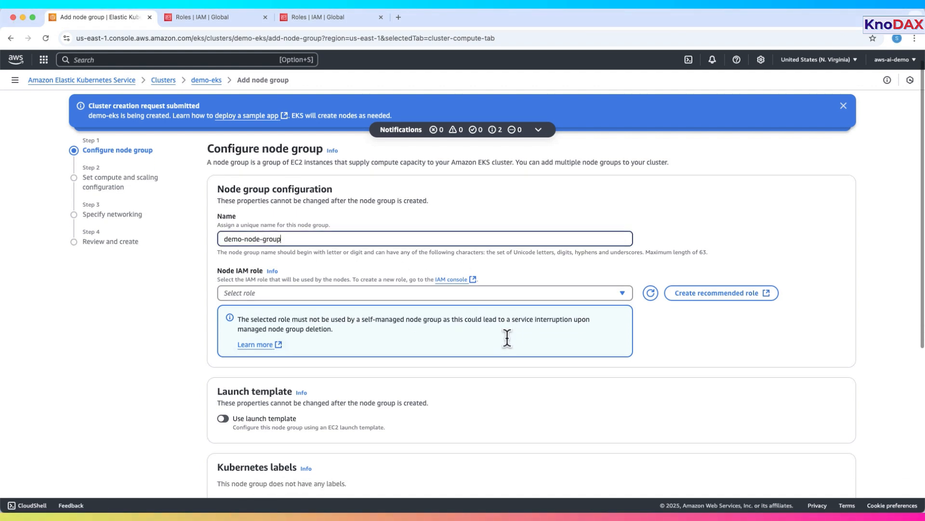
scroll(down, 3)
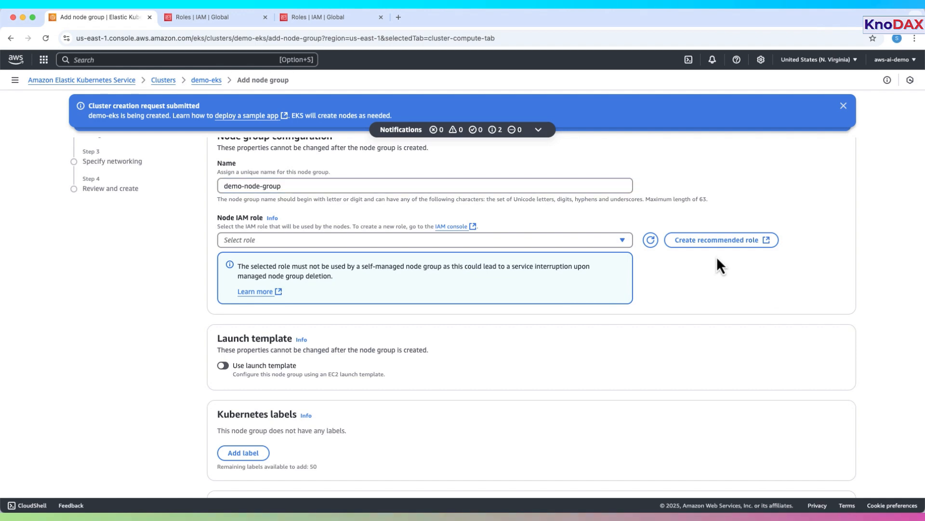
Step: Create the recommended EC2-trusted node IAM role, keeping default permissions, and name it eks-role
click(721, 240)
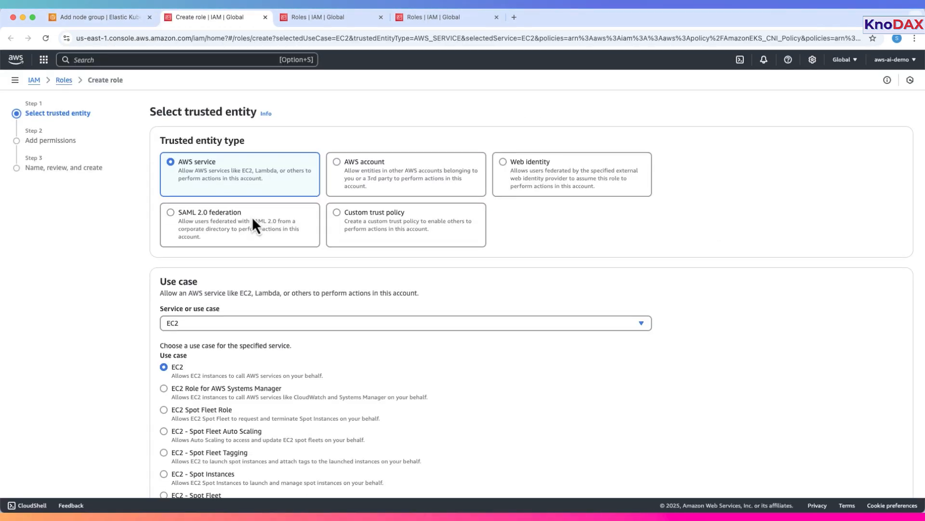
scroll(down, 3)
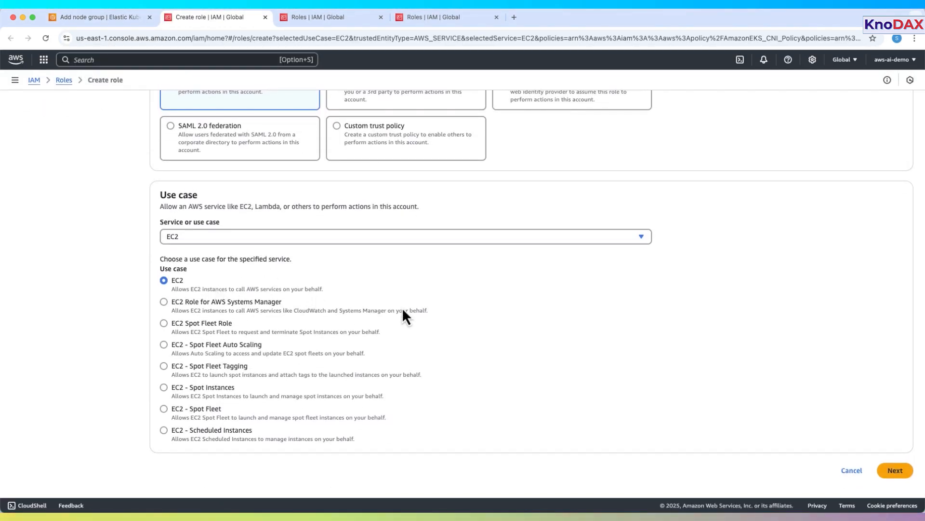
click(894, 469)
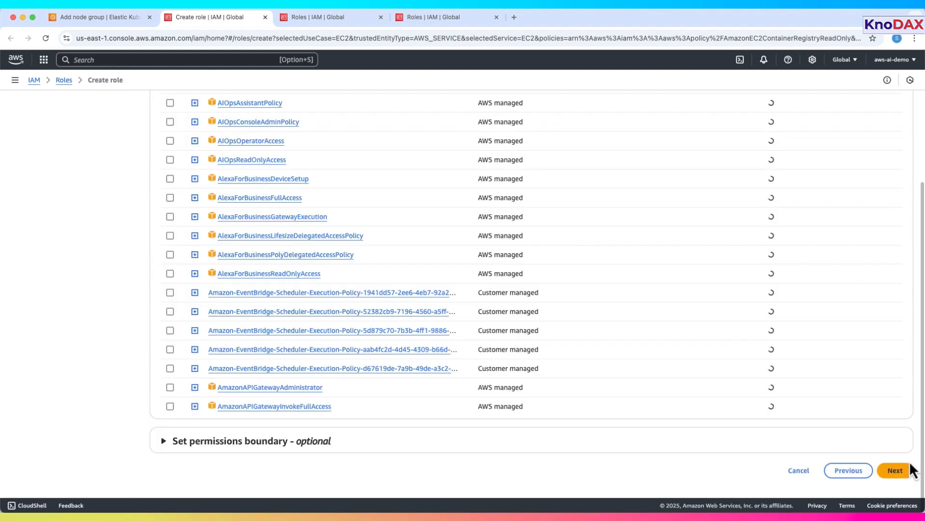
click(893, 470)
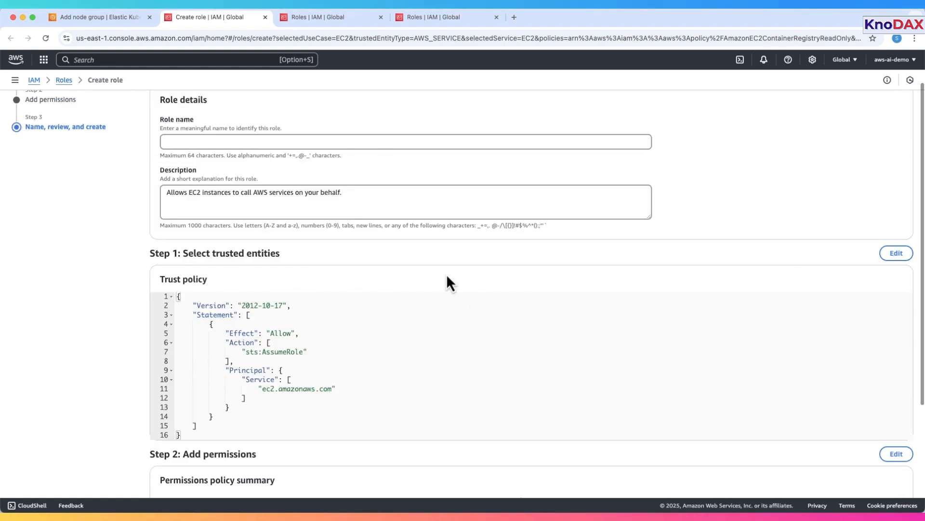
text(eks-role)
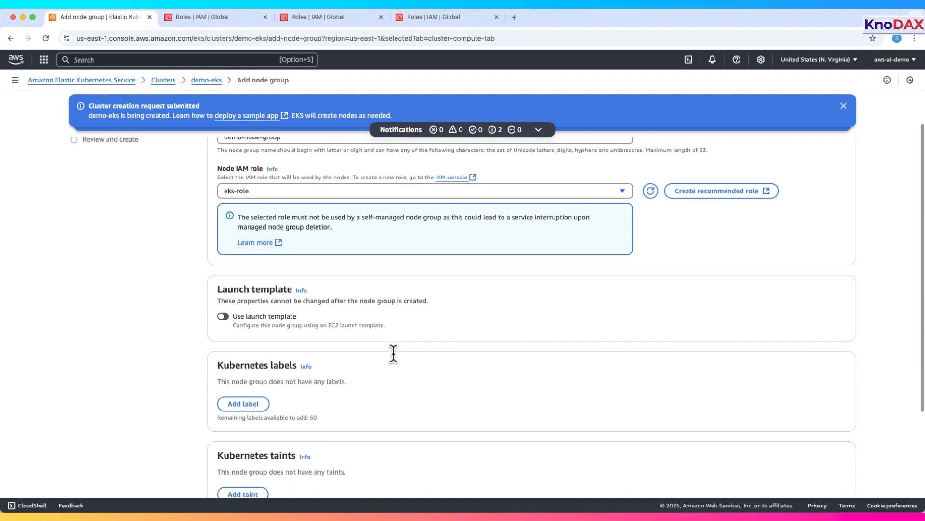
Step: Set demo-node-group to t3.micro instances, 20 GiB disk, size 2 with node auto repair, and continue to networking
scroll(down, 3)
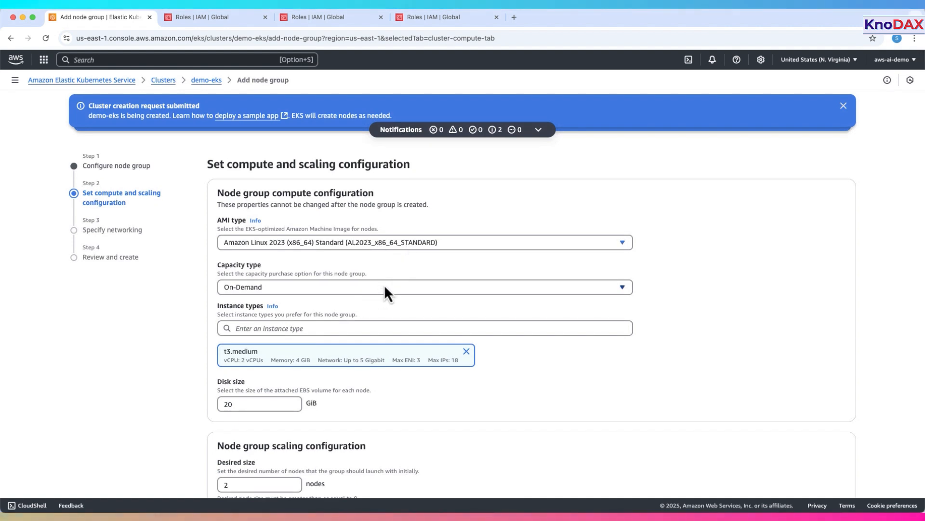
text(t3.)
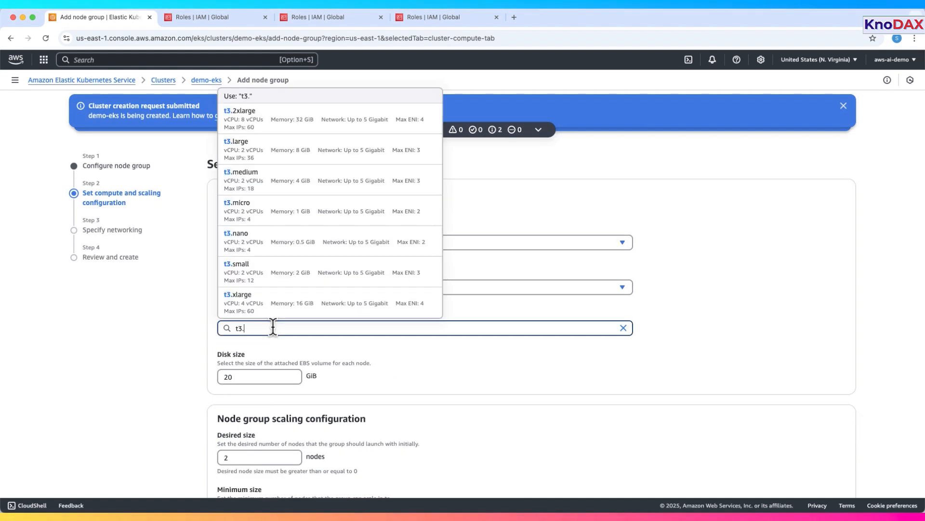
click(240, 202)
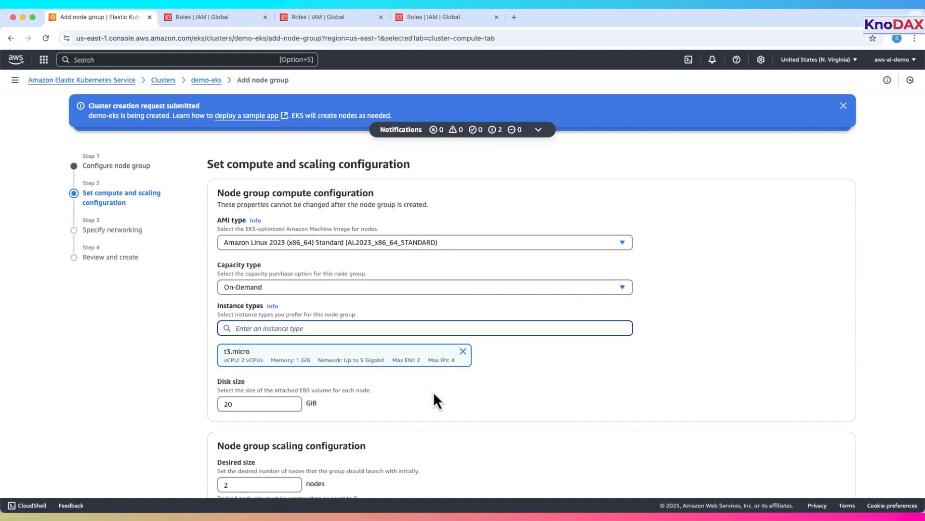
scroll(down, 3)
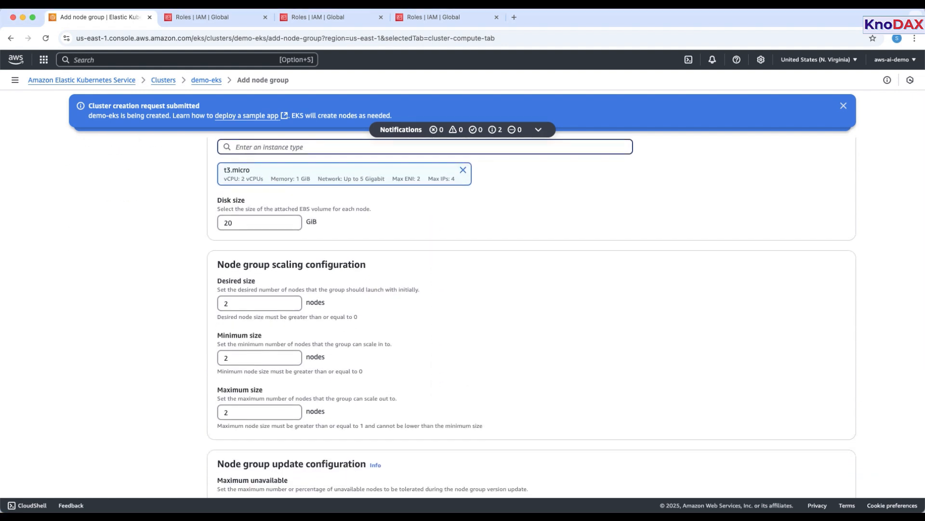
scroll(down, 3)
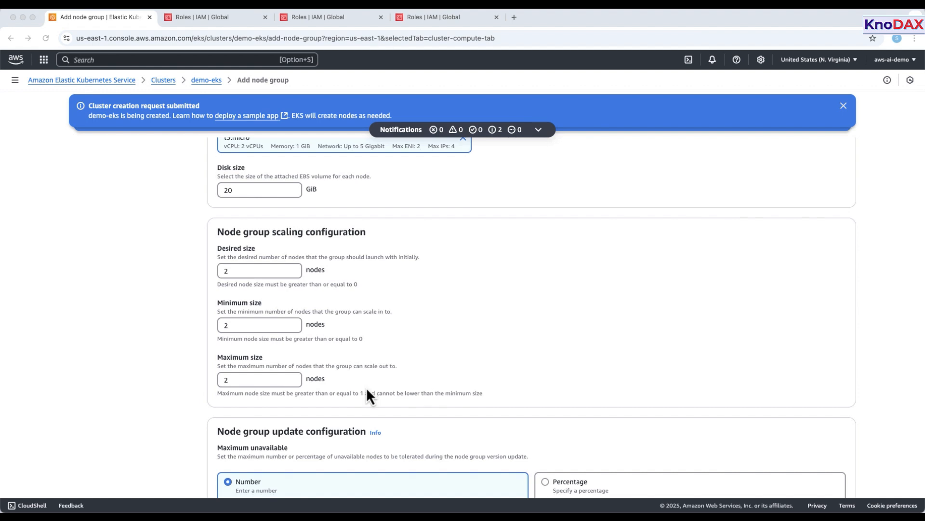
scroll(down, 3)
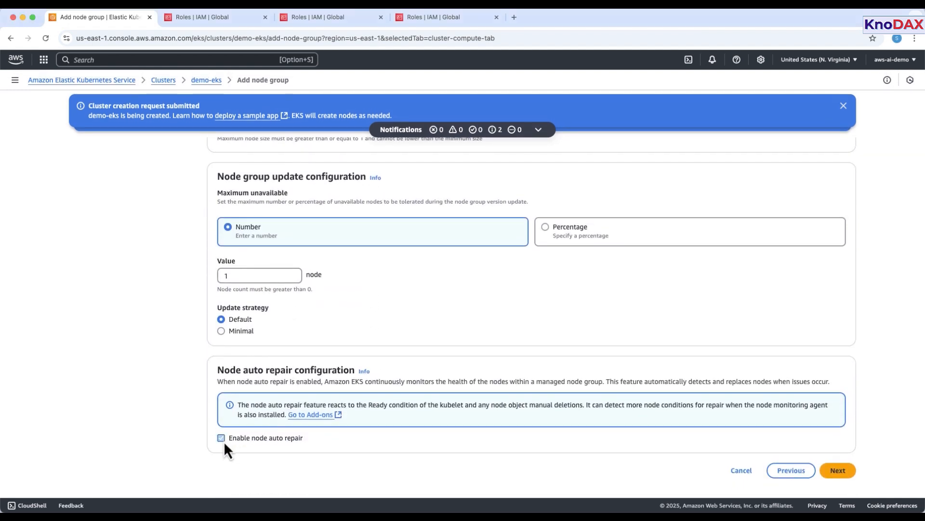
click(221, 438)
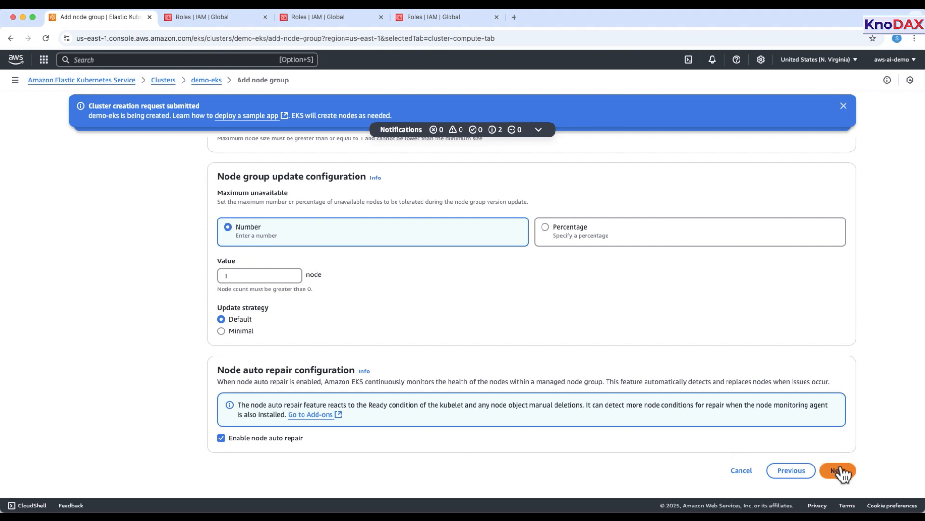
click(837, 471)
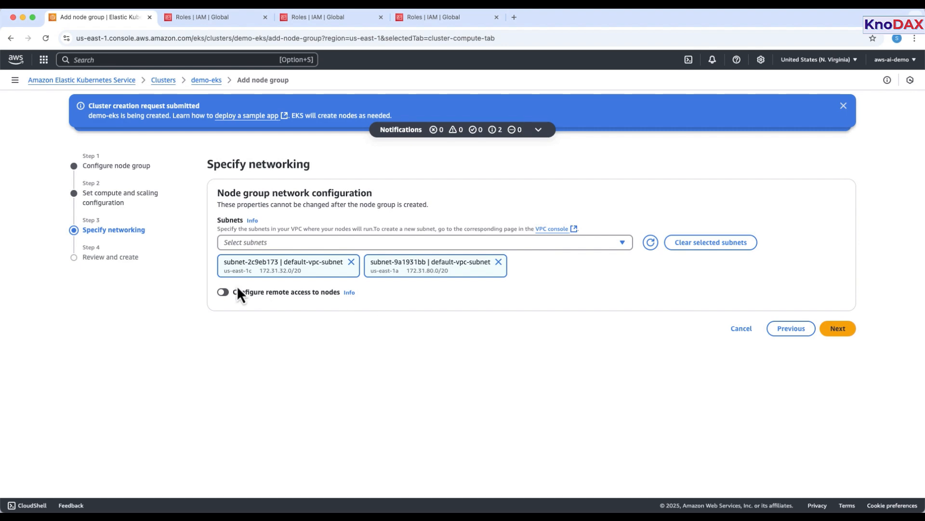
Step: Keep the two default subnets, review the settings and submit creation of demo-node-group
click(837, 328)
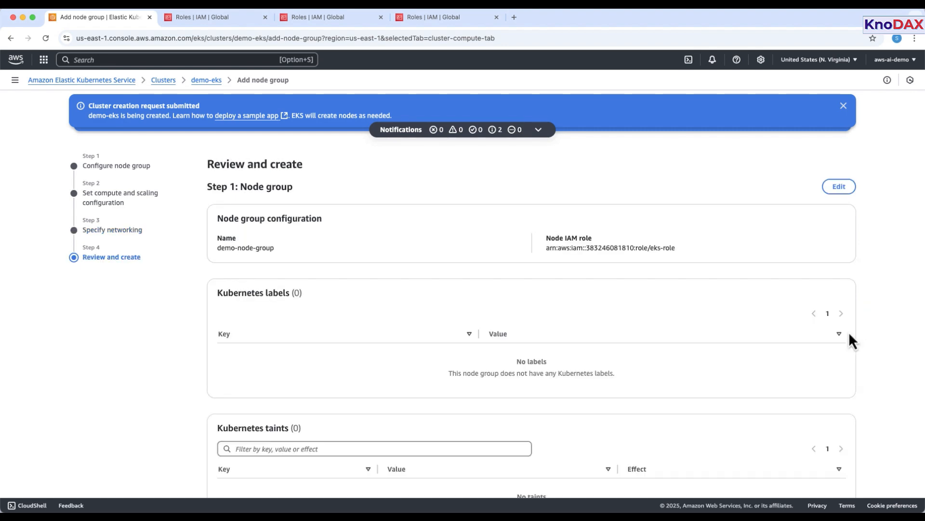
scroll(down, 3)
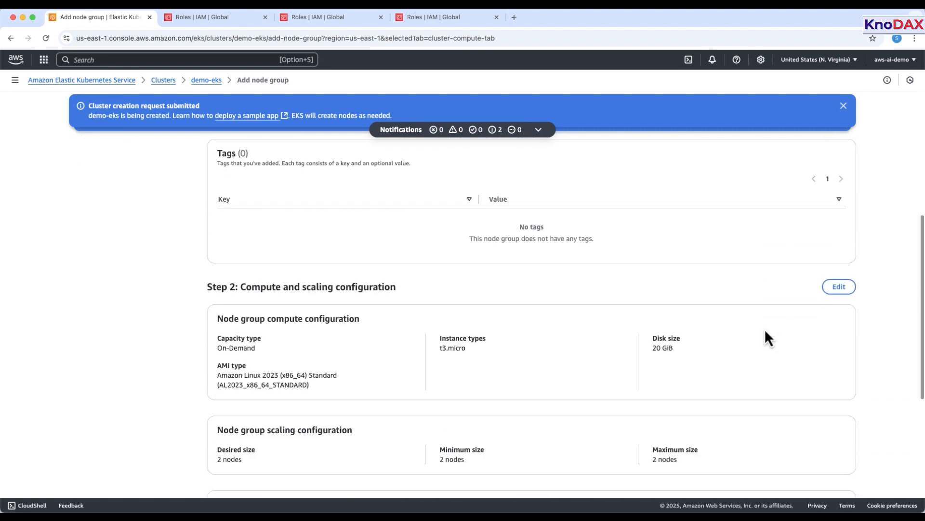
scroll(down, 3)
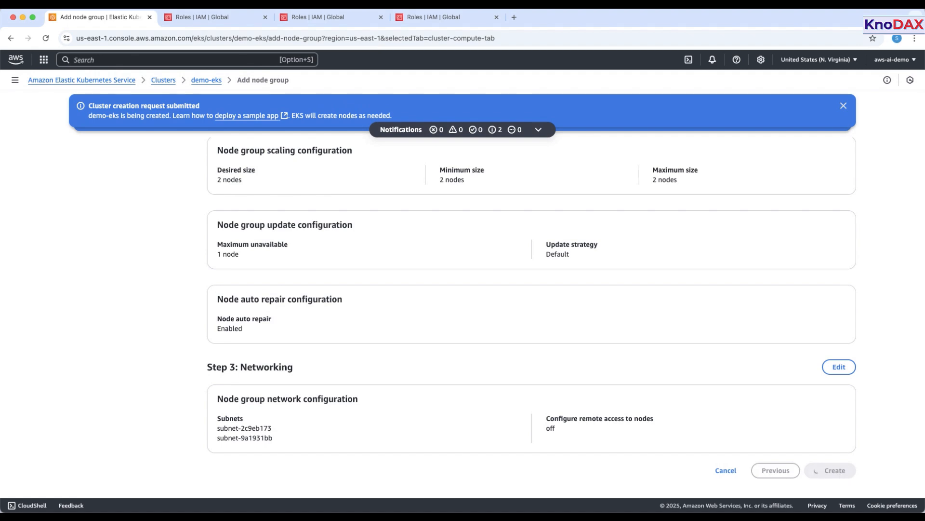
click(829, 470)
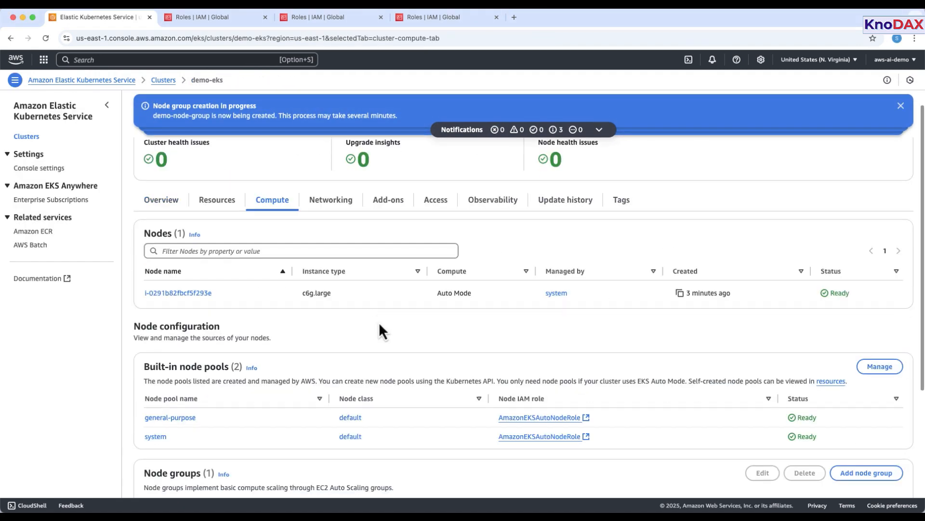
scroll(down, 3)
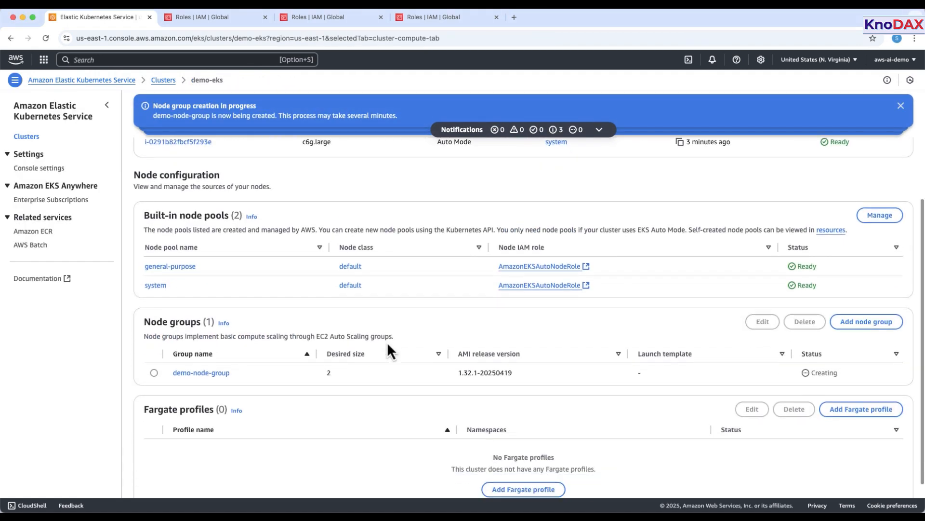
scroll(down, 3)
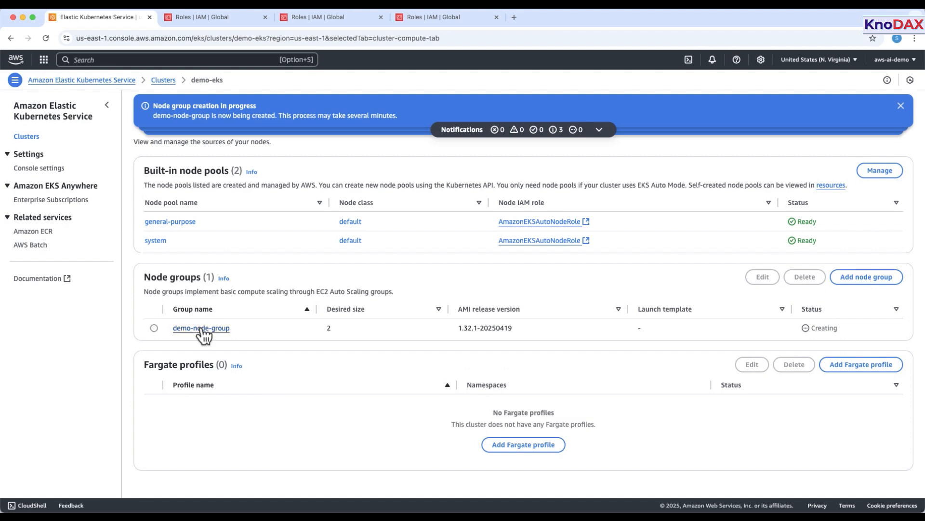
click(201, 328)
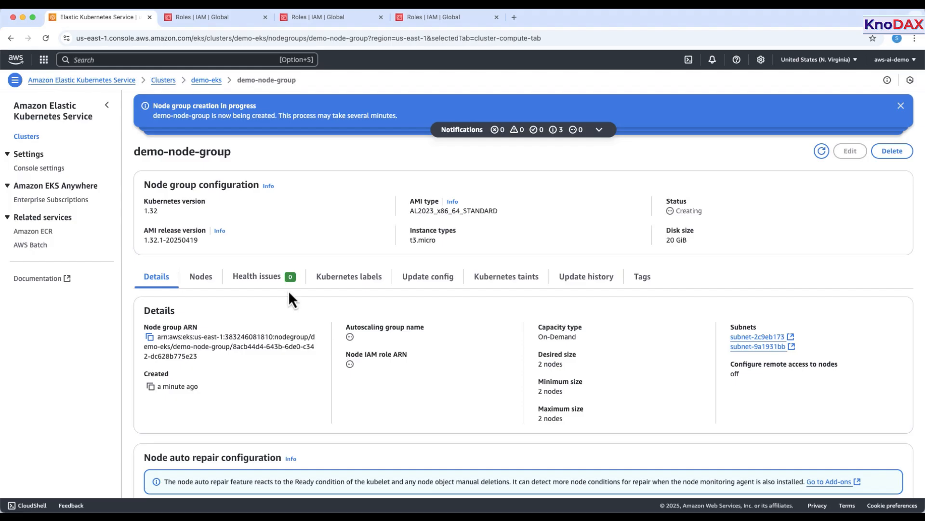
click(207, 80)
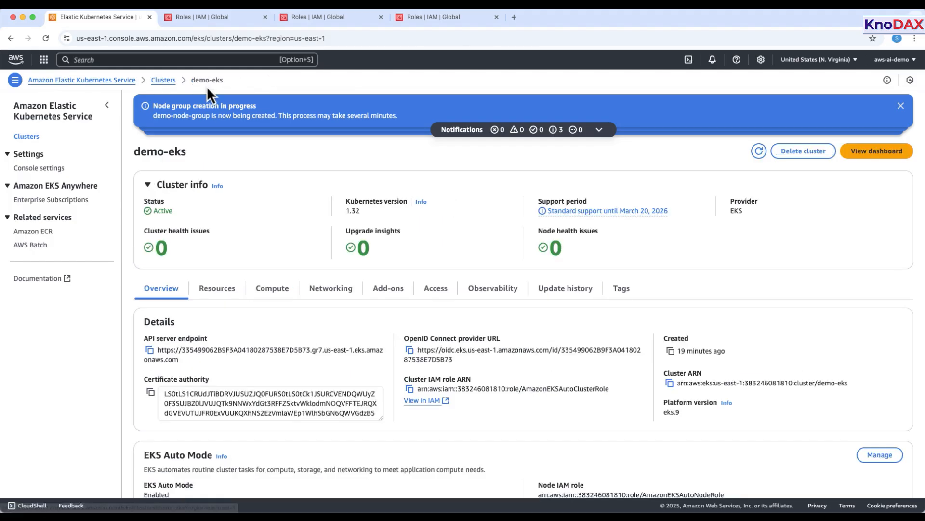
scroll(down, 3)
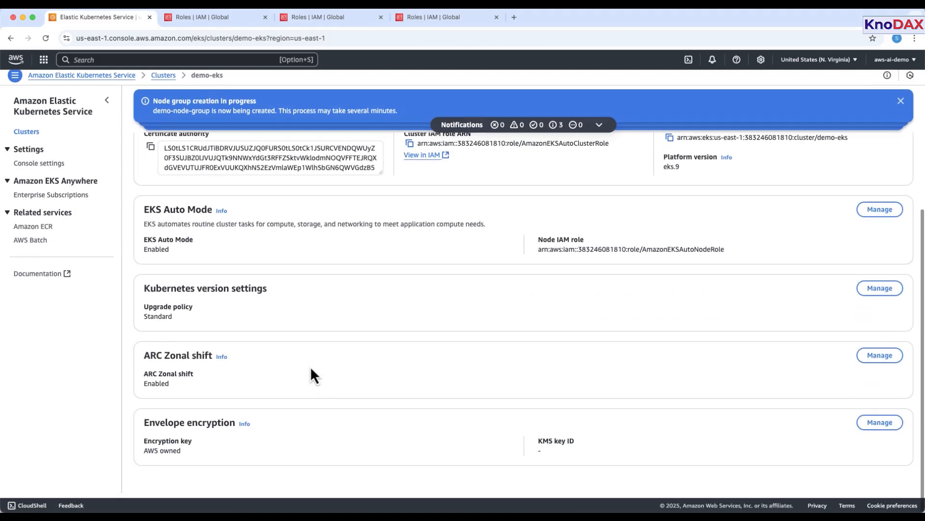
click(272, 288)
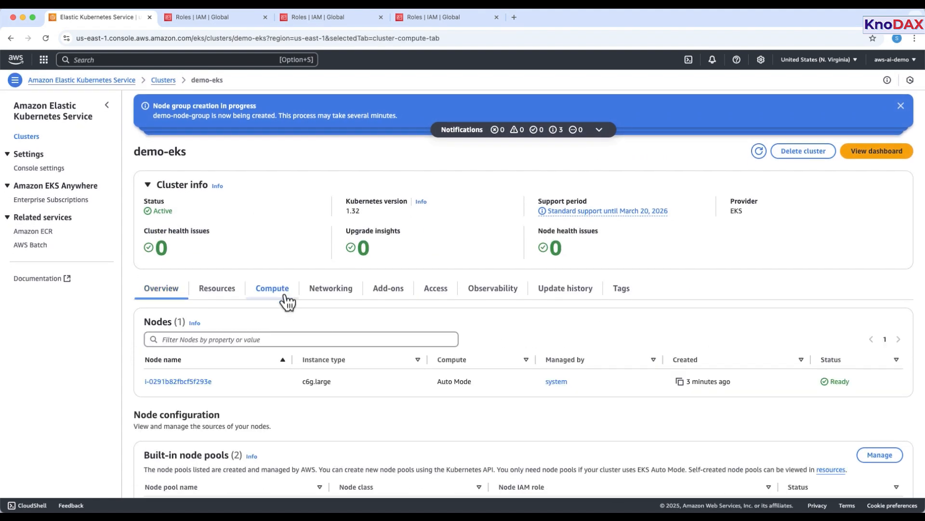
scroll(down, 3)
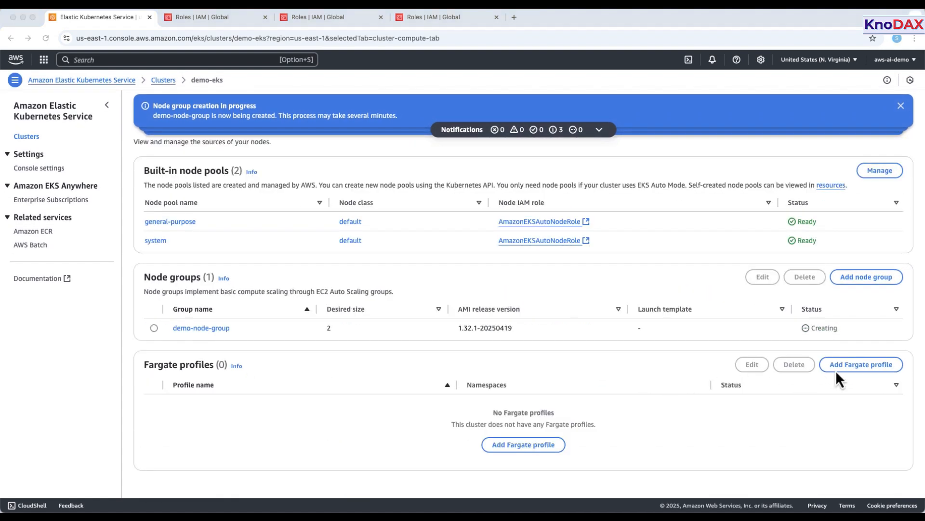
click(861, 364)
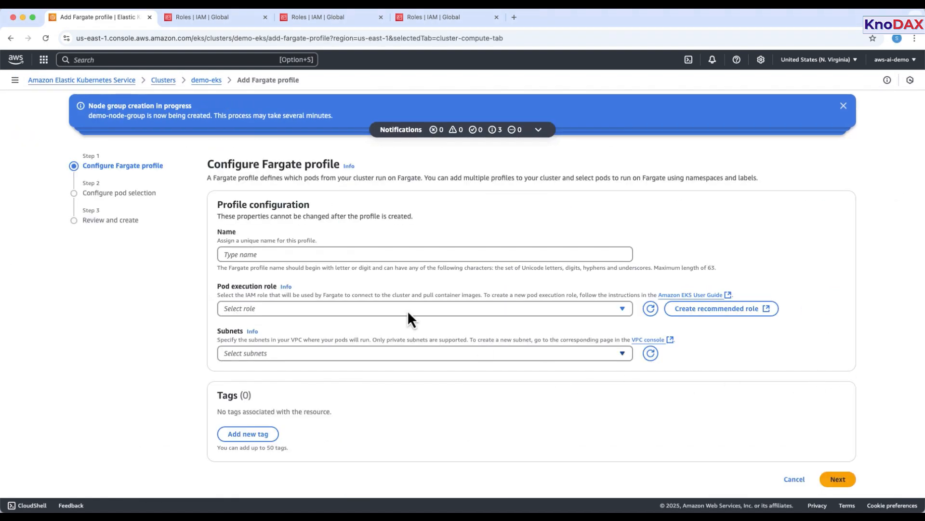
mouse_move(285, 378)
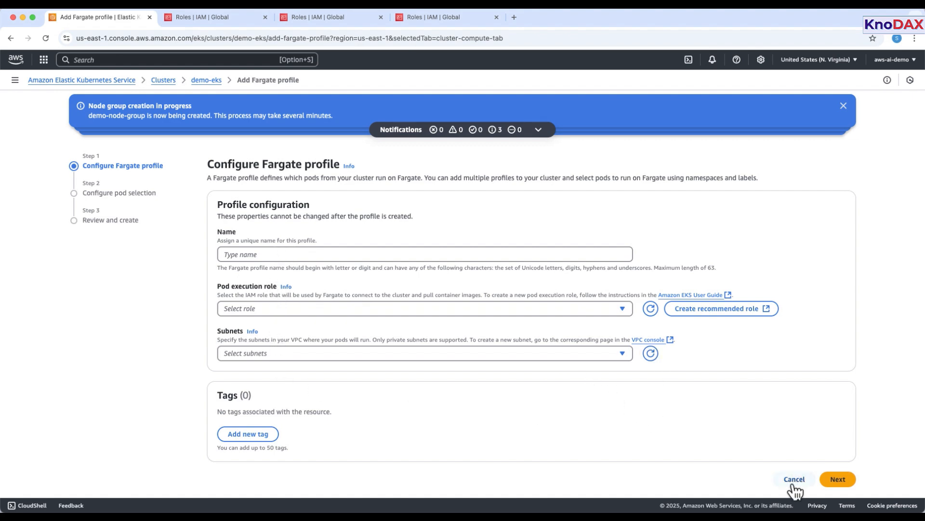
click(794, 479)
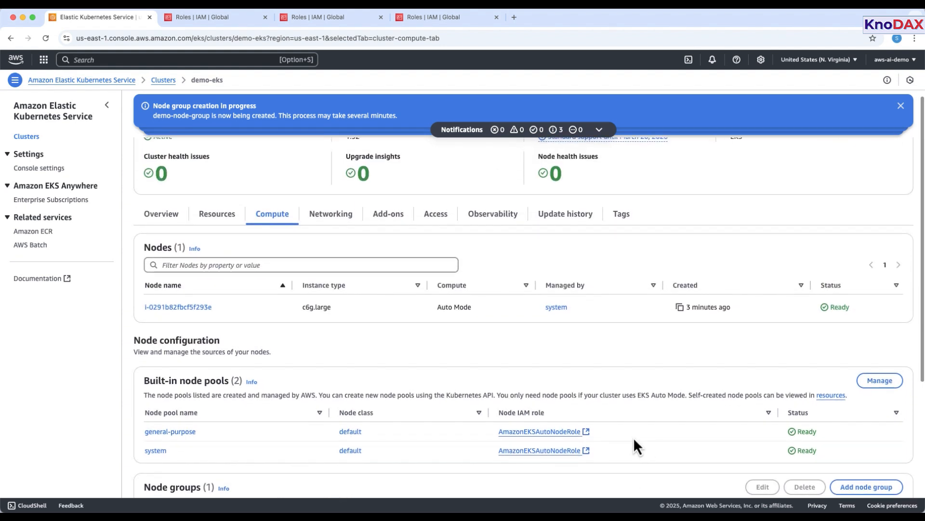
click(388, 213)
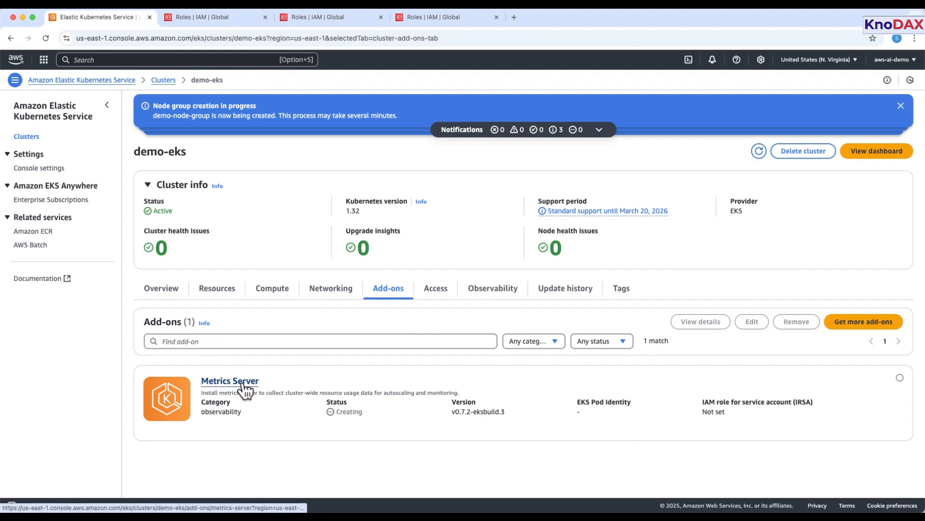
mouse_move(318, 389)
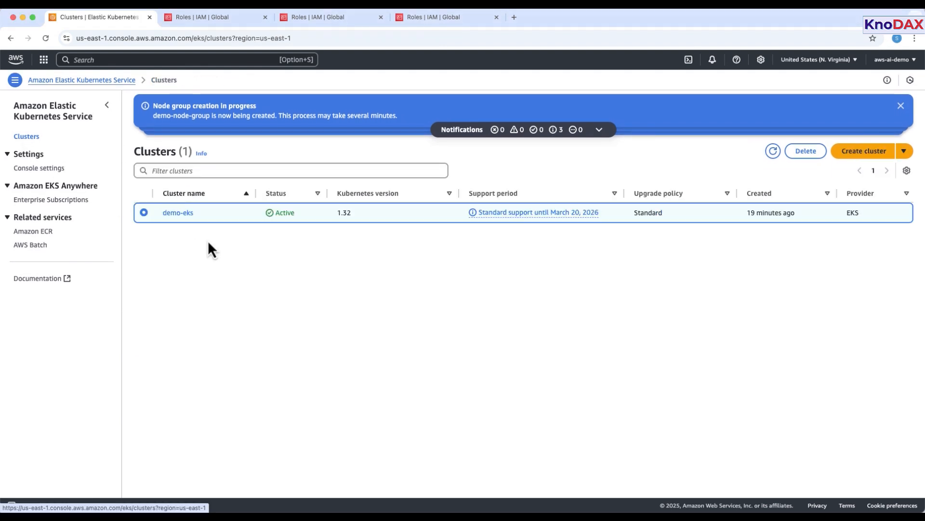
click(178, 212)
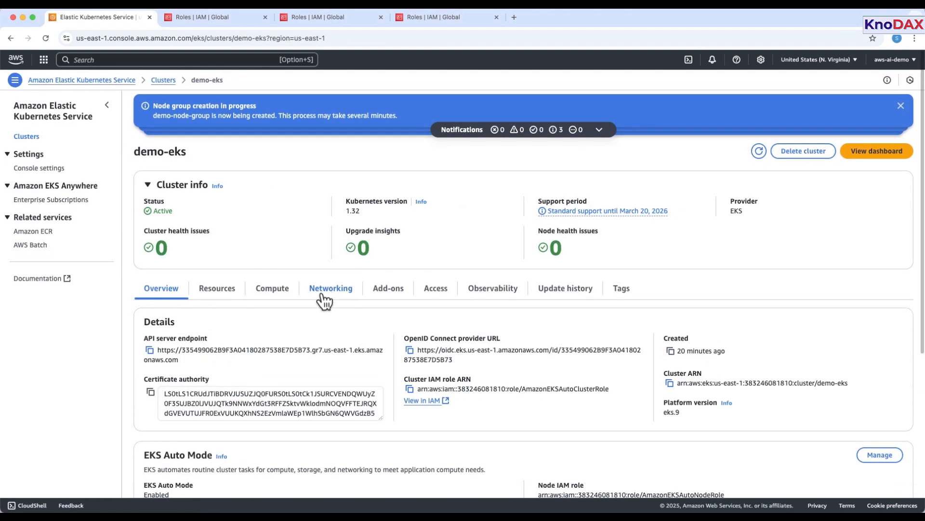
click(272, 288)
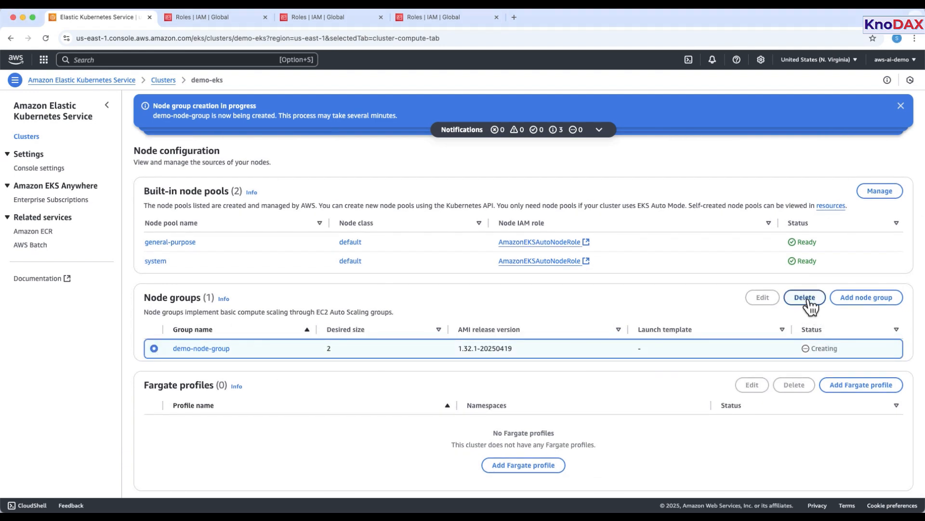
Step: Delete demo-node-group by confirming its name, then begin deleting the demo-eks cluster
click(804, 297)
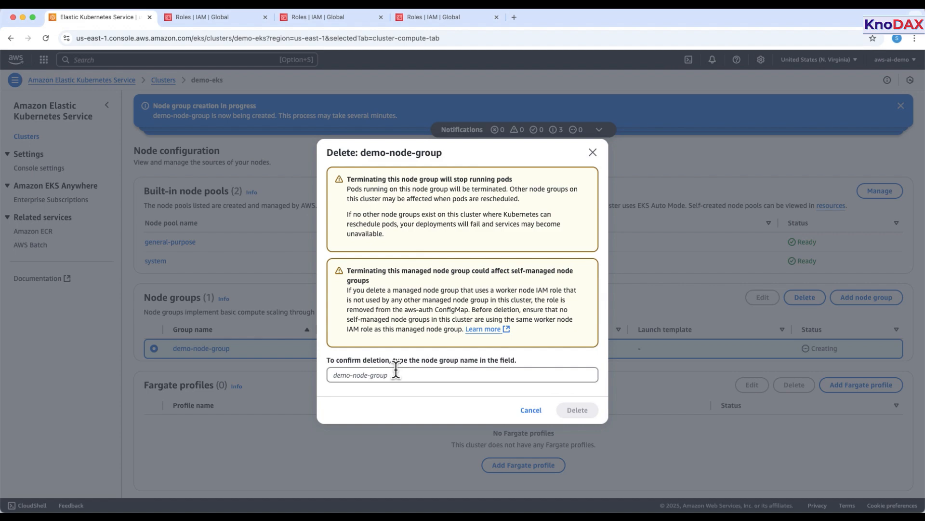
text(demo-node-group)
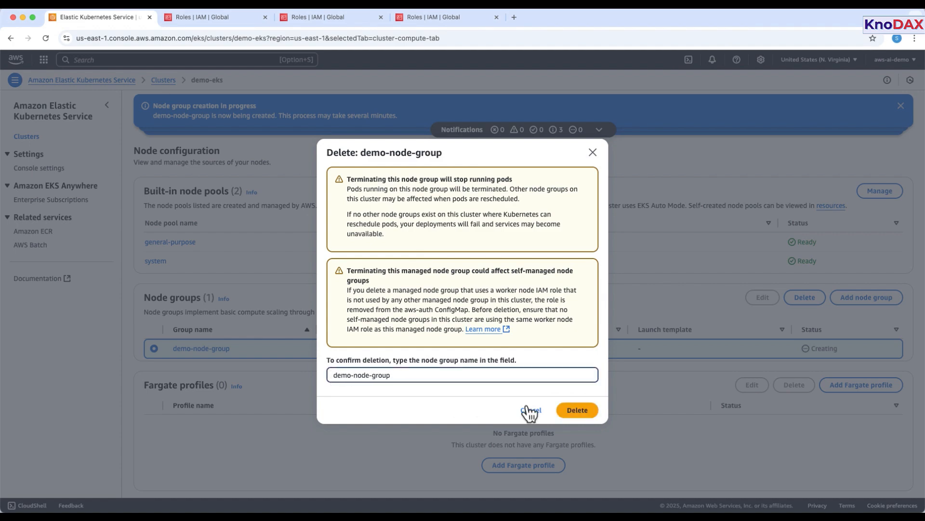
click(577, 410)
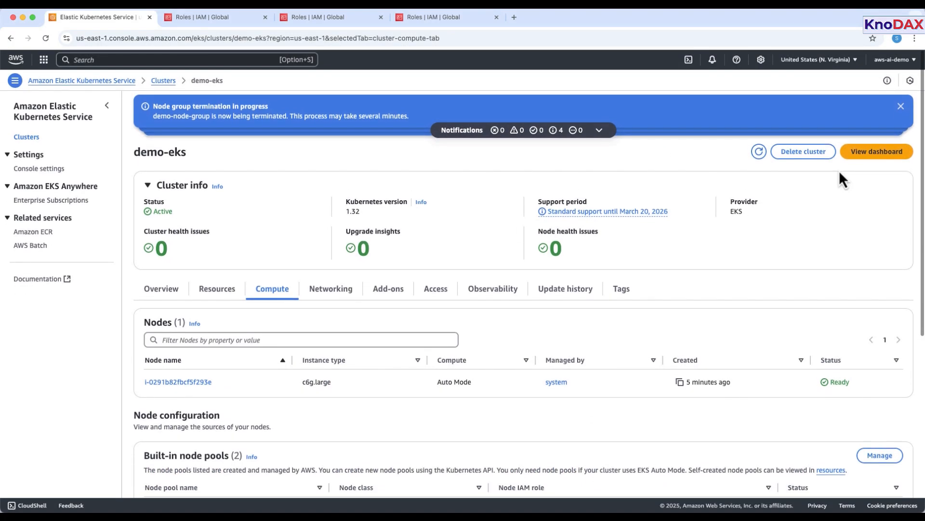
click(803, 151)
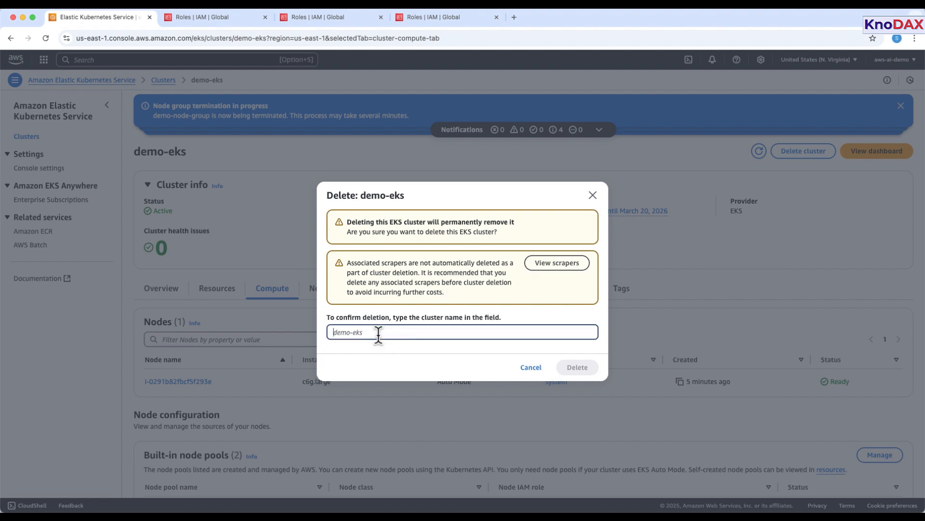